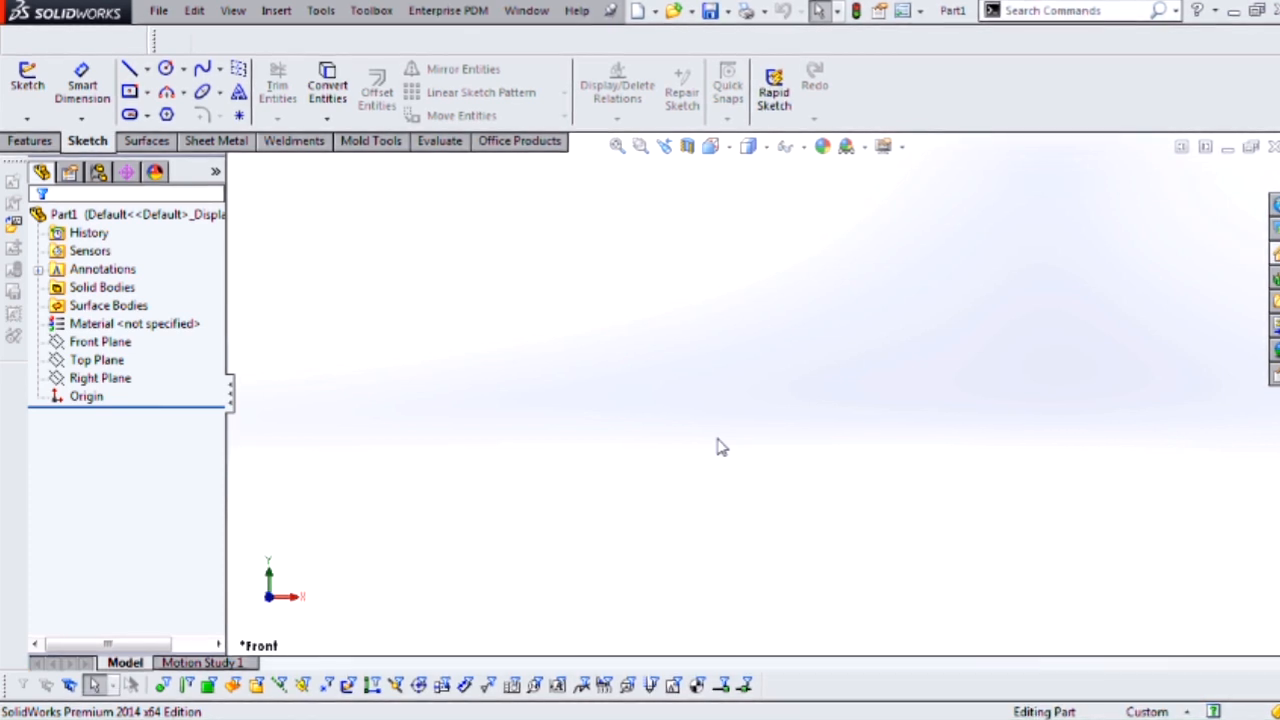
{"action": "mouse_move", "coordinate": [470, 417]}
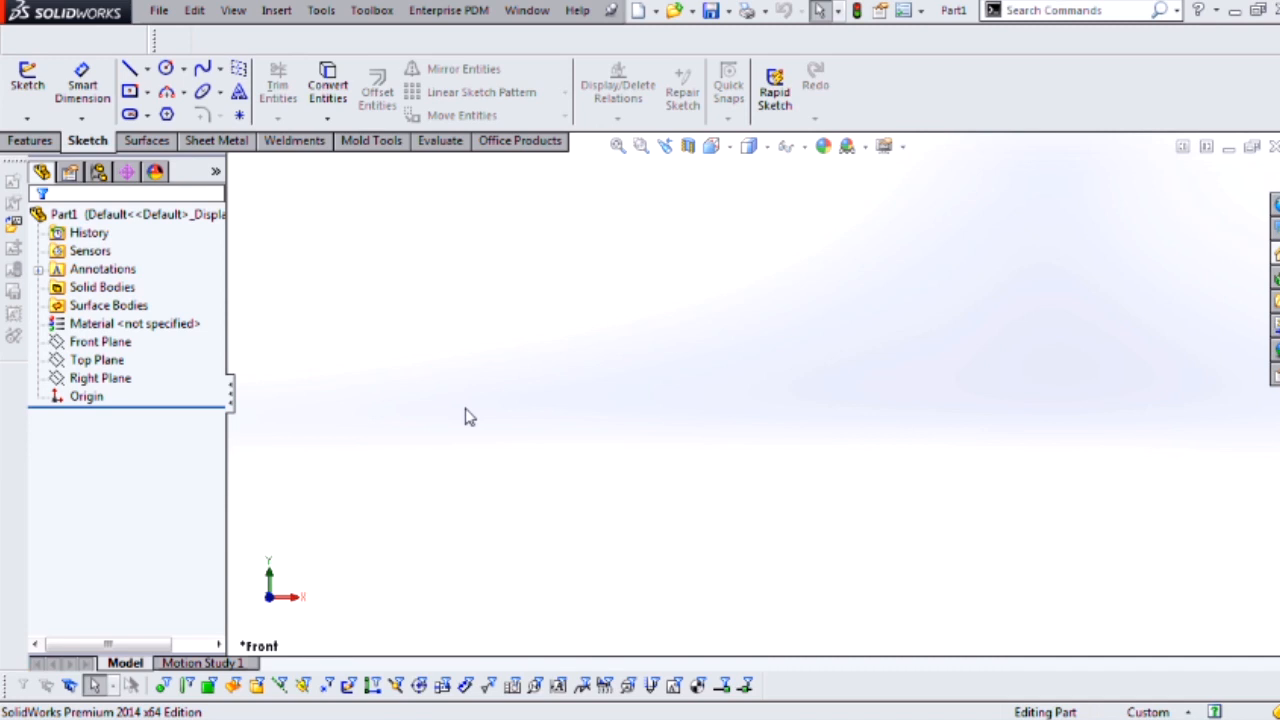
Open a new sketch on the Front Plane of the blank part.
{"action": "left_click", "coordinate": [100, 341]}
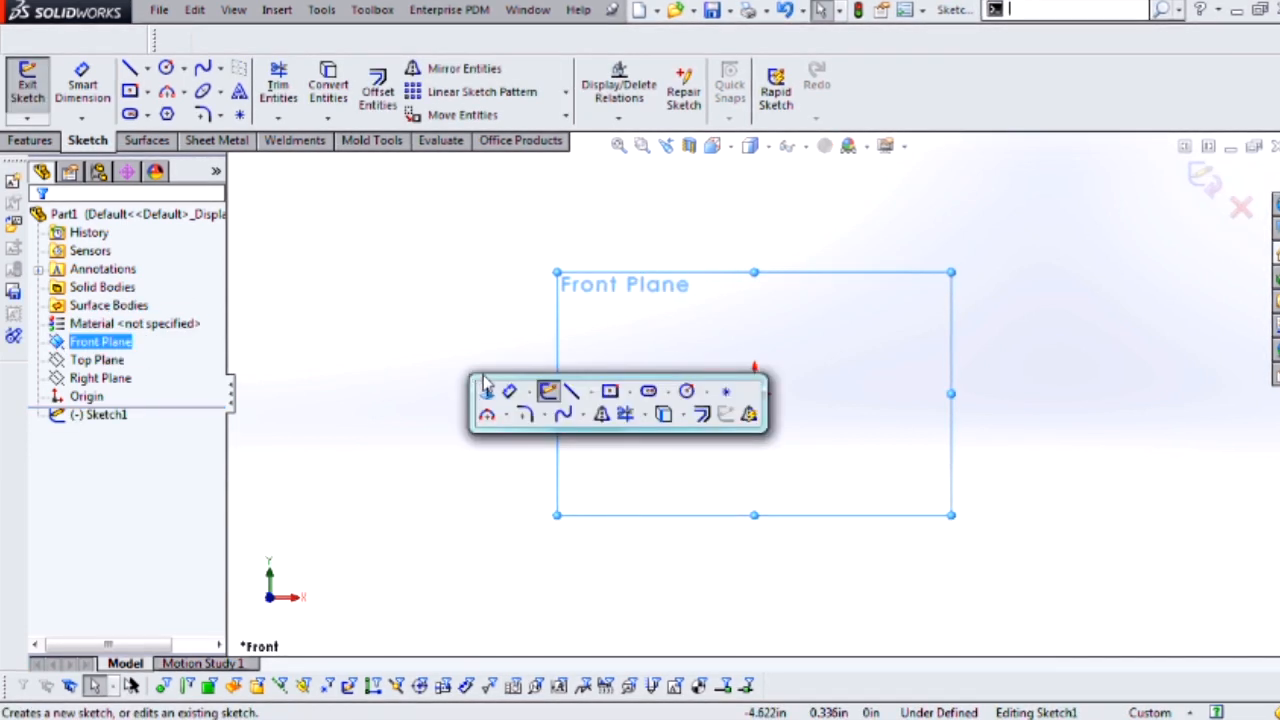
Draw a center rectangle on the origin and dimension it 72 by 48.
{"action": "left_click", "coordinate": [548, 391]}
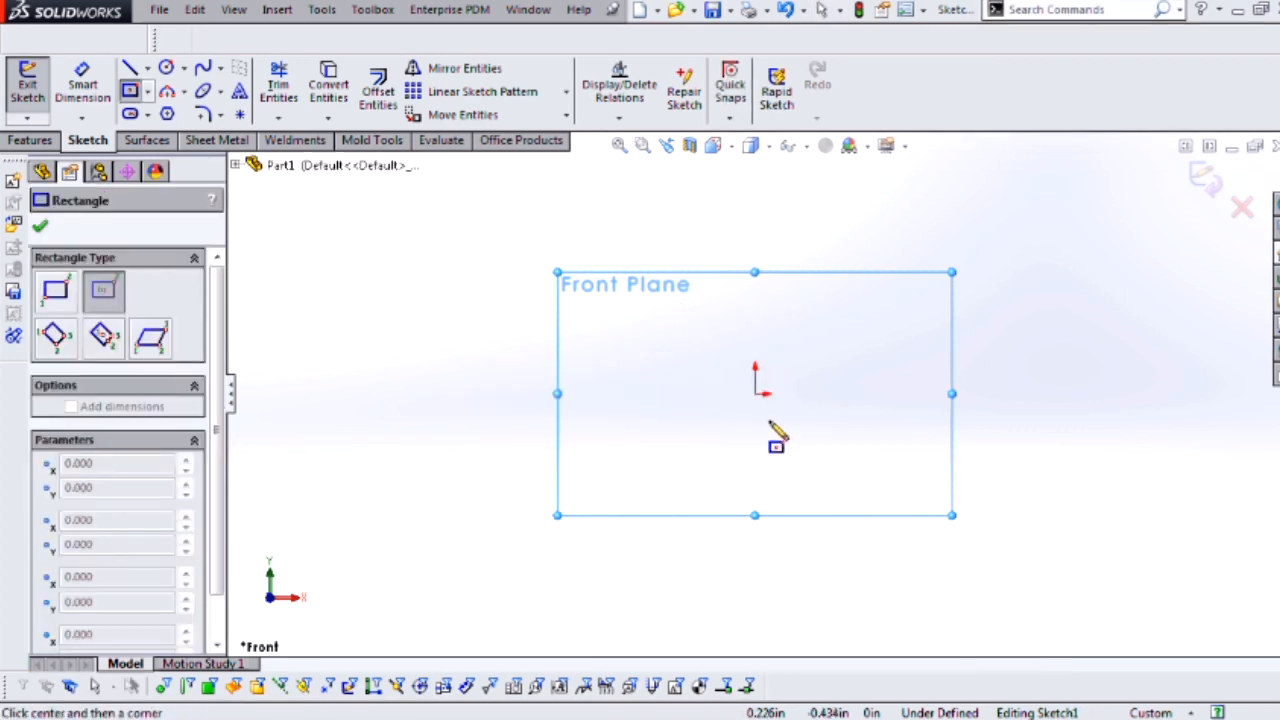
{"action": "left_click_drag", "start_coordinate": [776, 446], "coordinate": [1016, 603]}
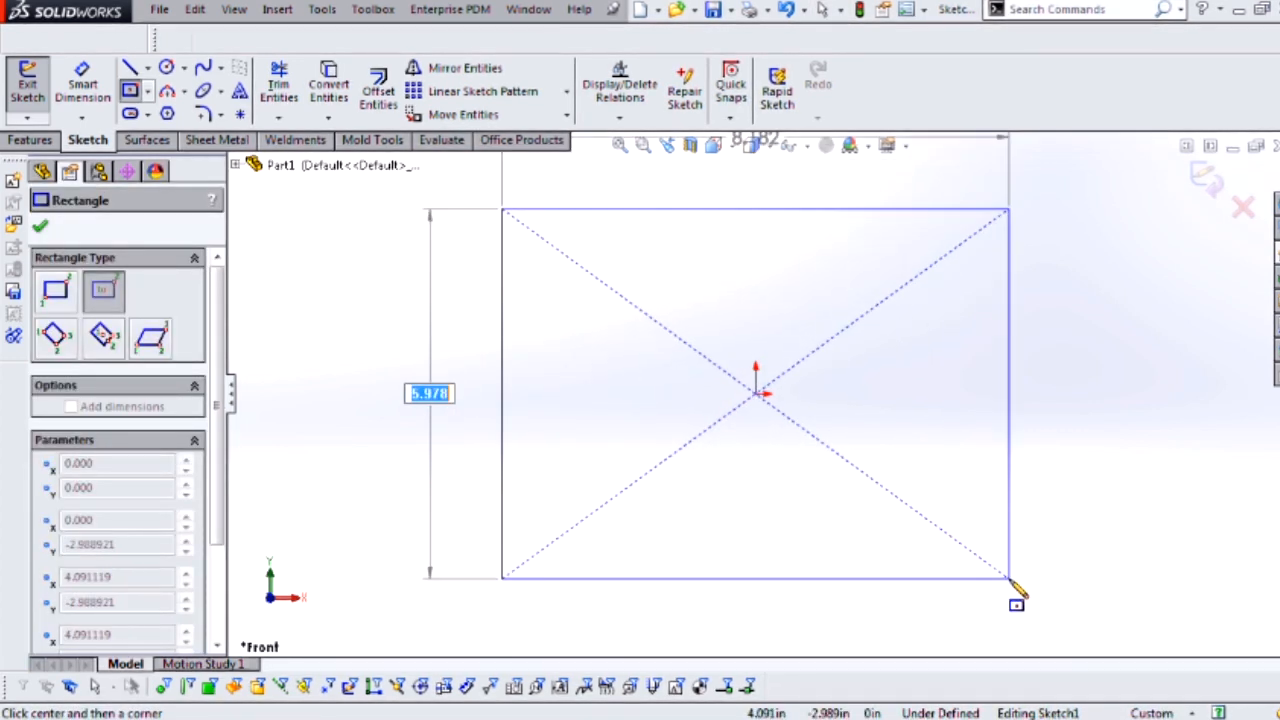
{"action": "left_click", "coordinate": [1015, 580]}
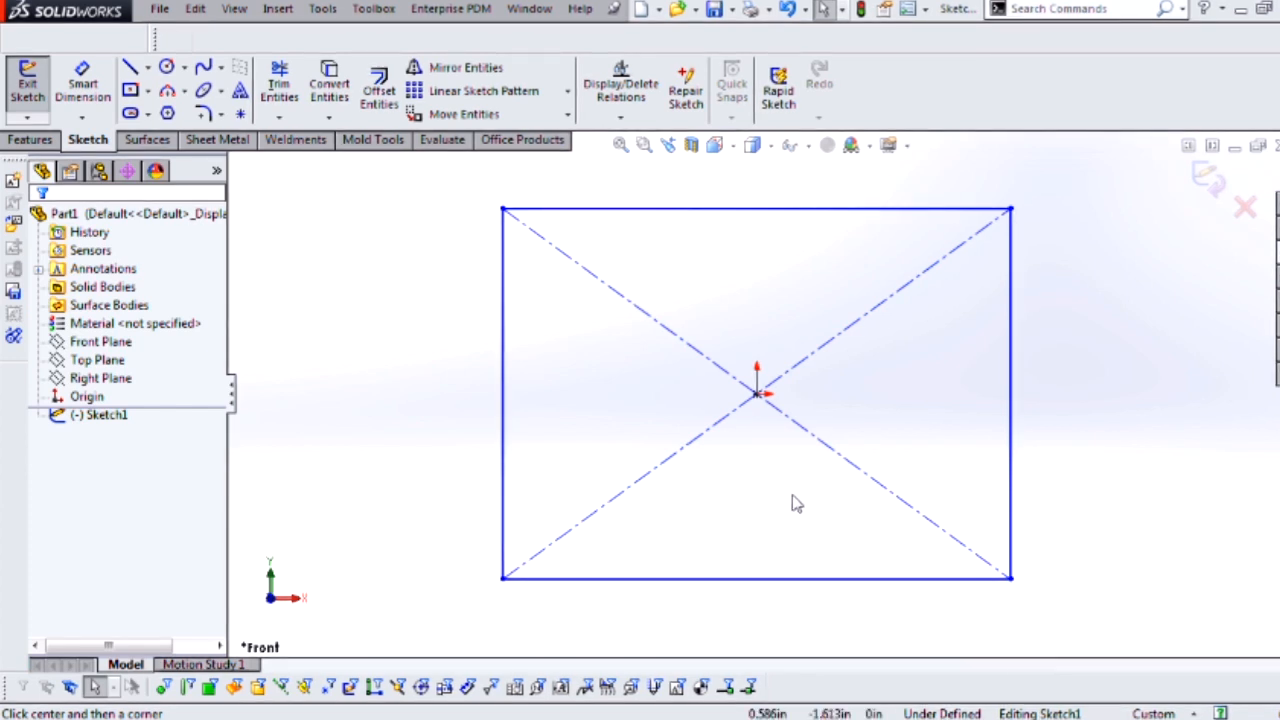
{"action": "right_click", "coordinate": [795, 503]}
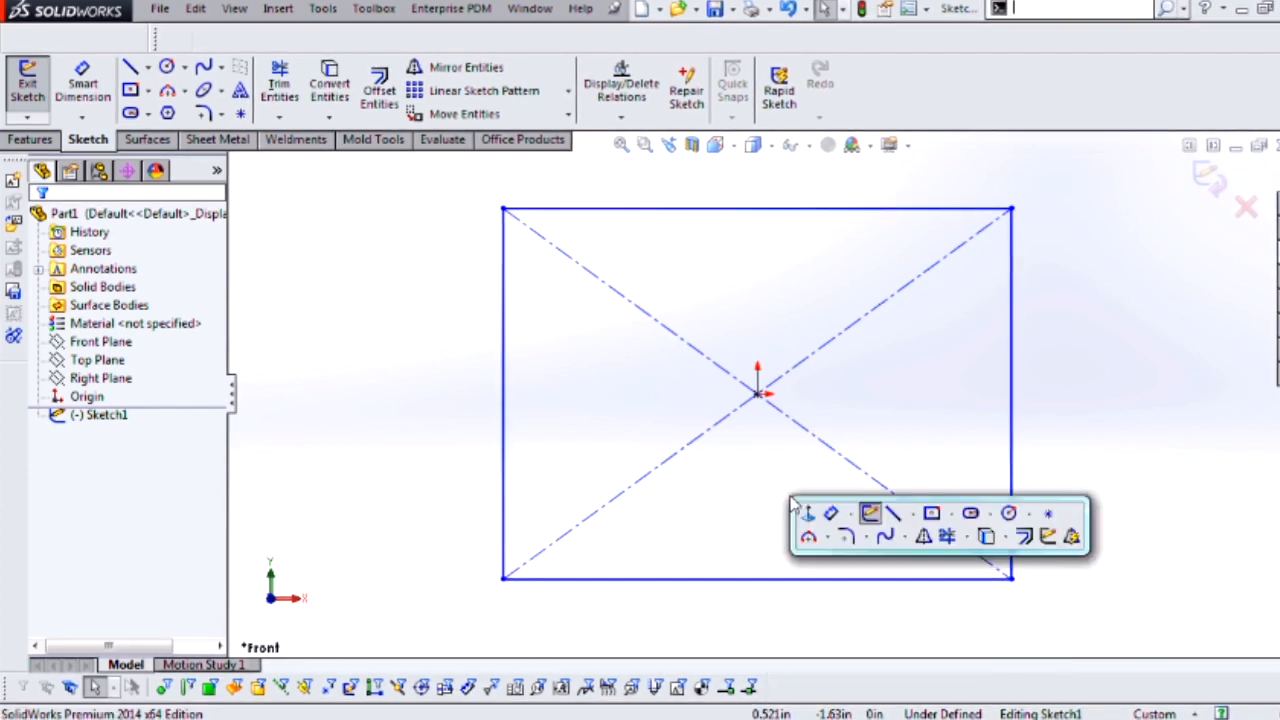
{"action": "left_click", "coordinate": [82, 88]}
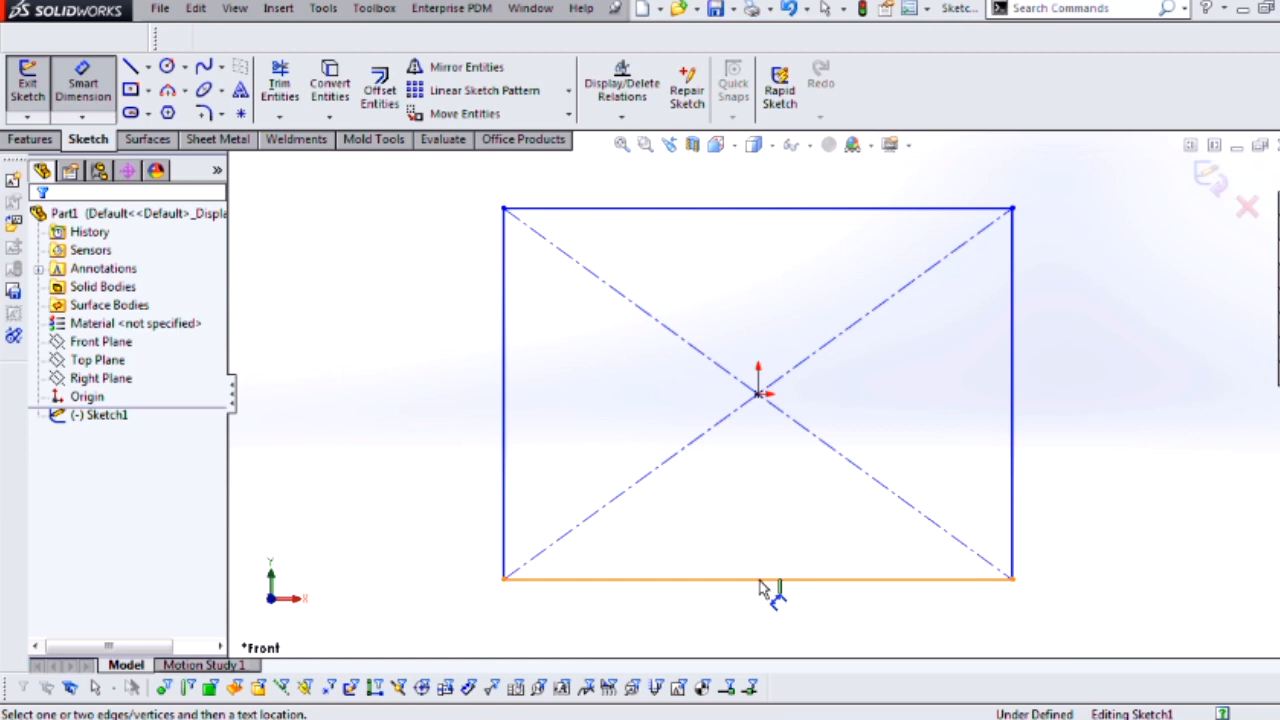
{"action": "left_click", "coordinate": [760, 580]}
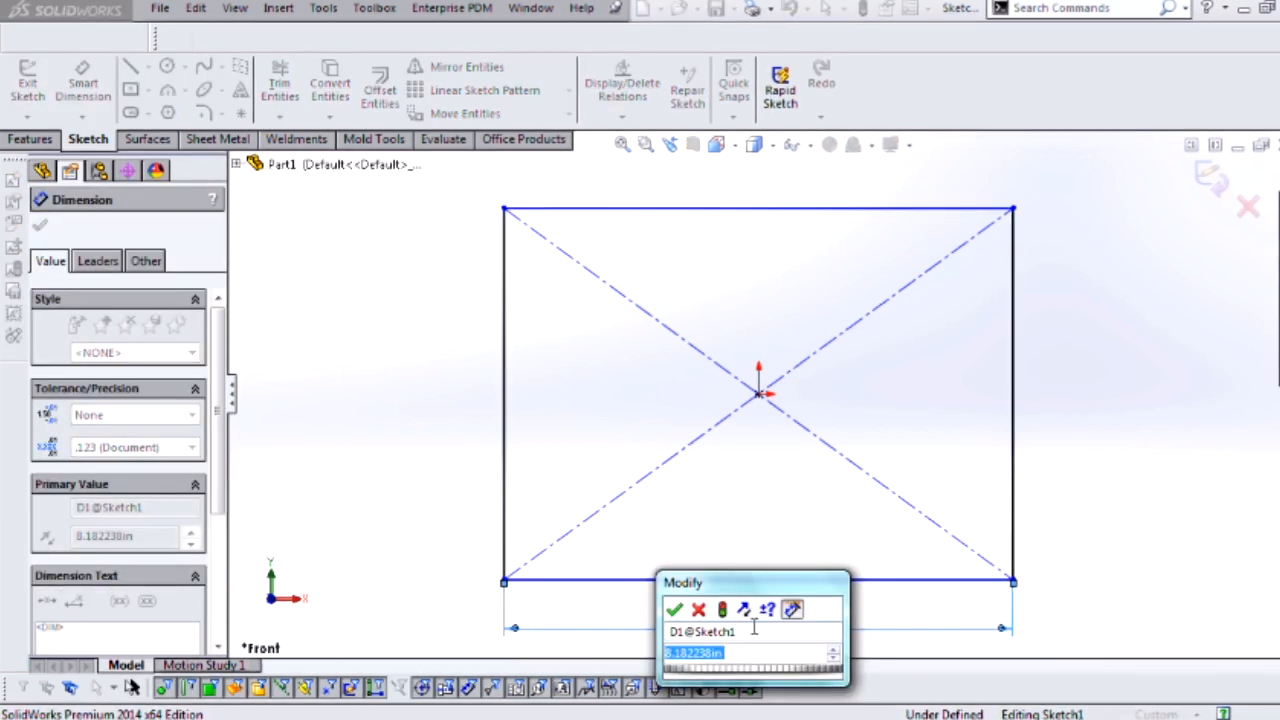
{"action": "type", "text": "6"}
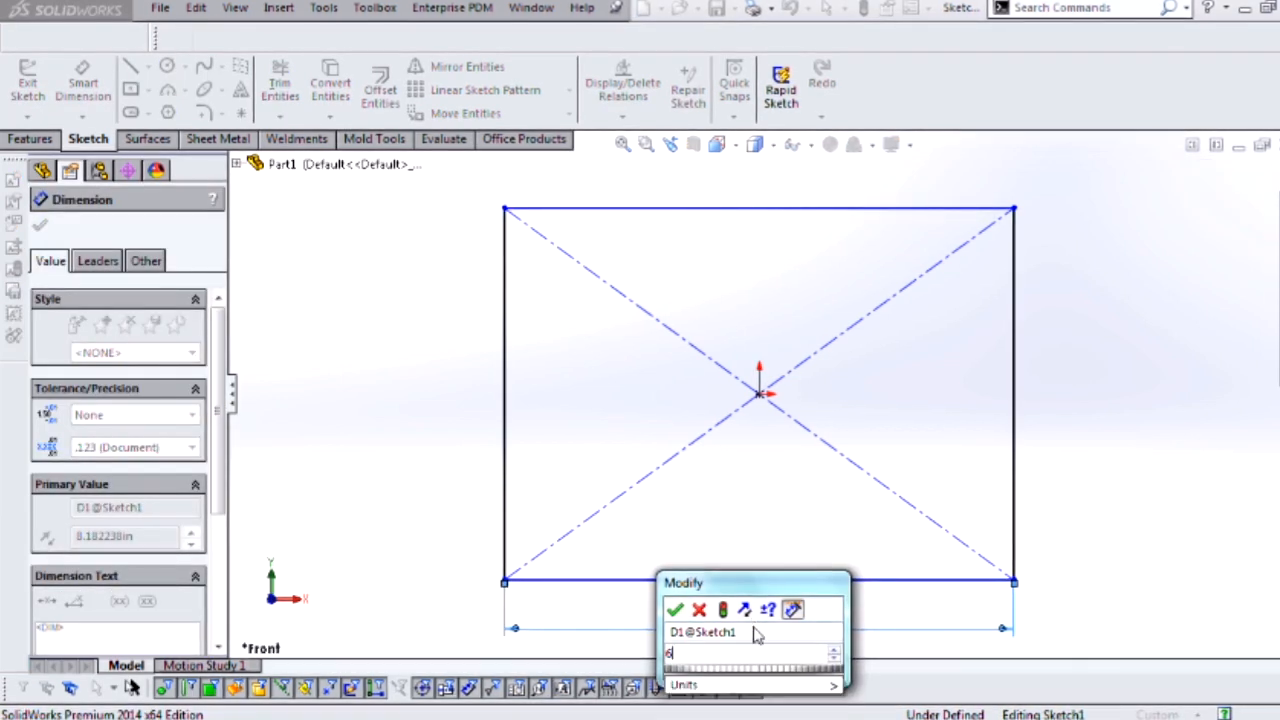
{"action": "left_click", "coordinate": [675, 610]}
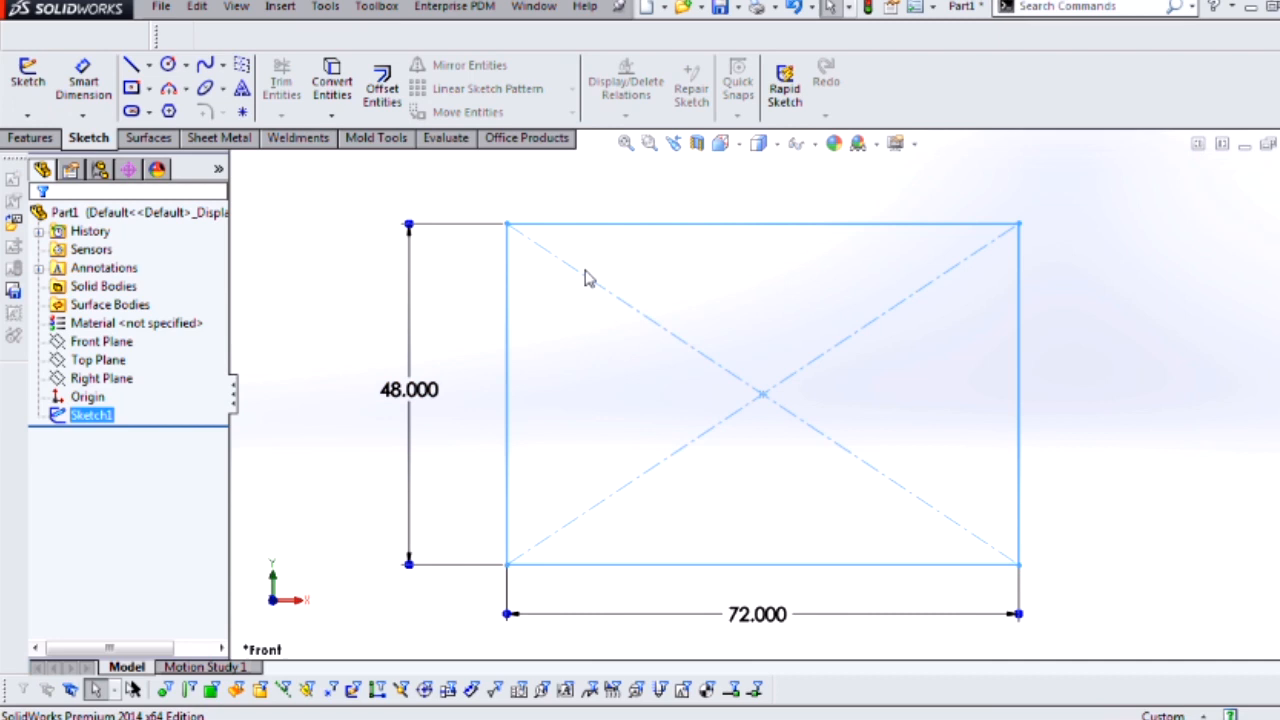
Extrude the rectangle mid-plane to a depth of 48 inches as Boss-Extrude1.
{"action": "left_click_drag", "start_coordinate": [590, 280], "coordinate": [505, 335]}
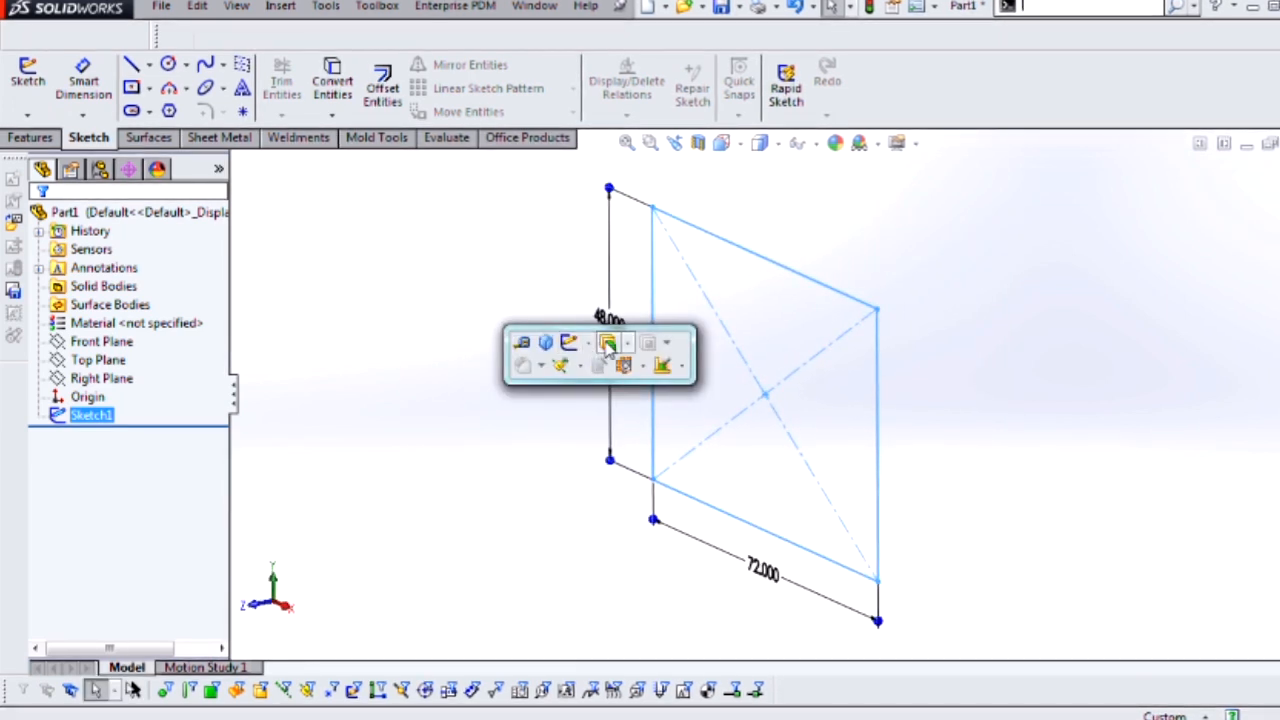
{"action": "left_click", "coordinate": [608, 343]}
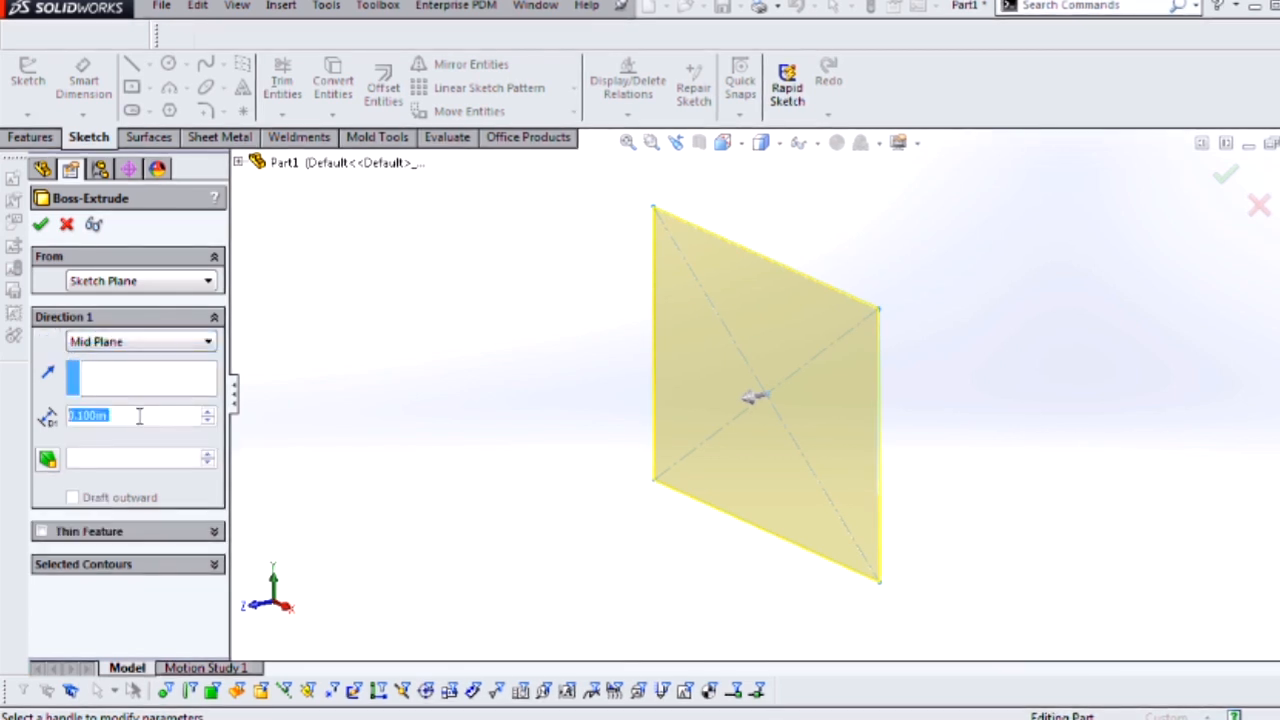
{"action": "type", "text": "4"}
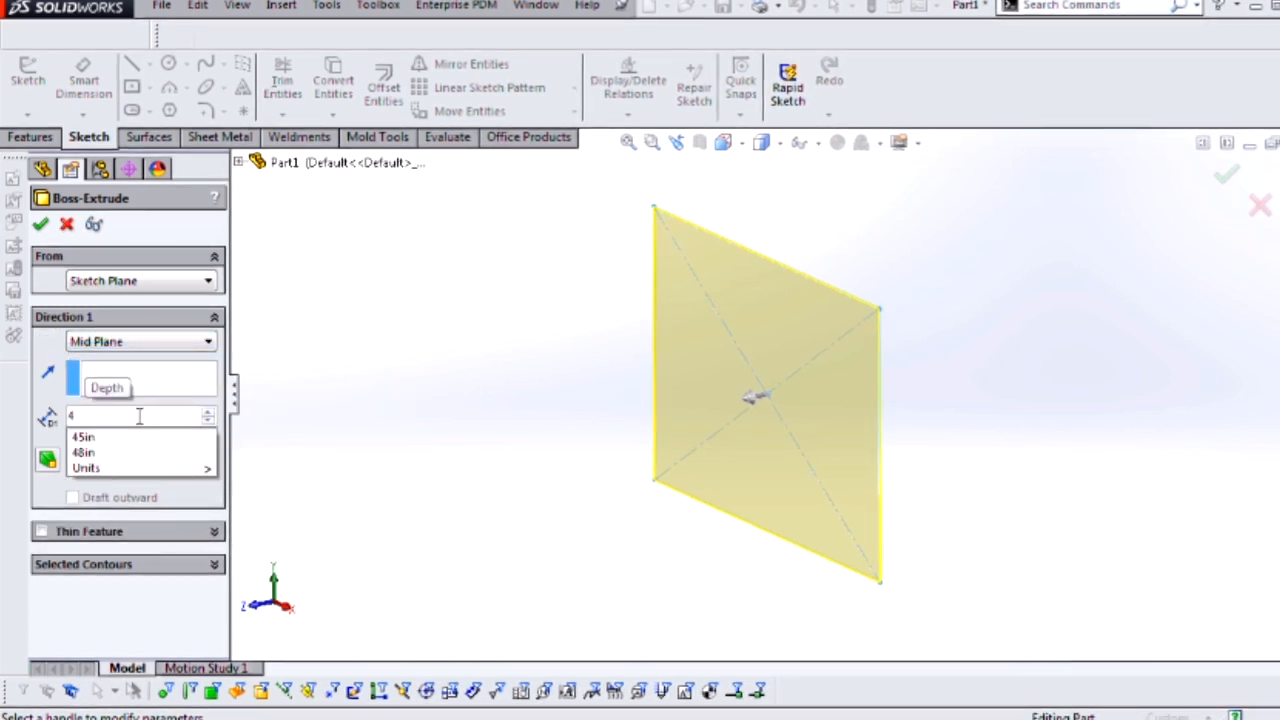
{"action": "left_click", "coordinate": [82, 452]}
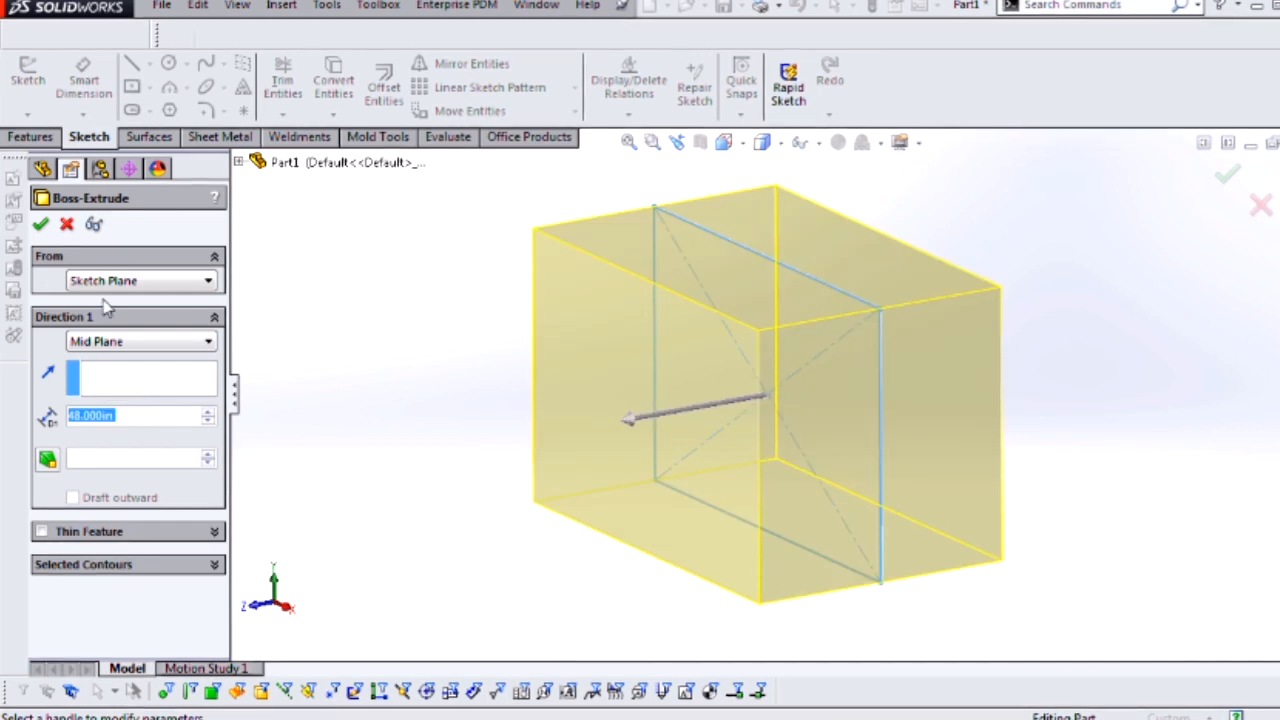
{"action": "left_click", "coordinate": [41, 223]}
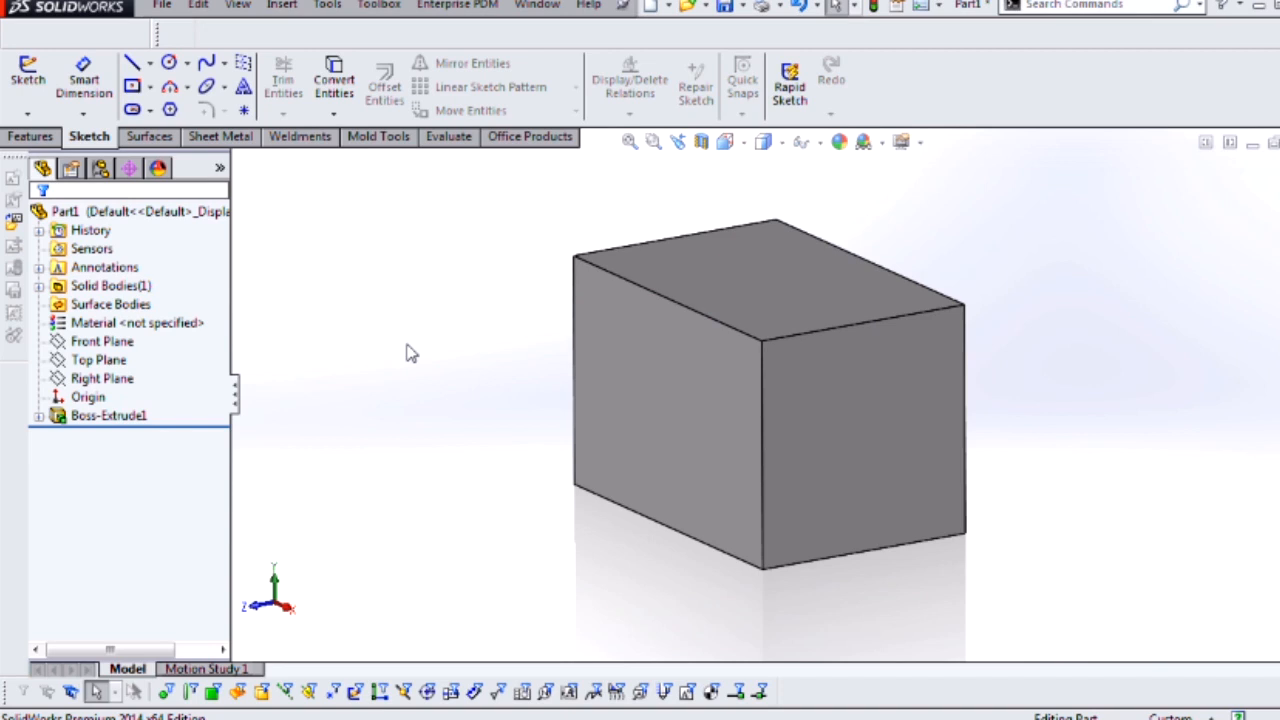
{"action": "mouse_move", "coordinate": [448, 328]}
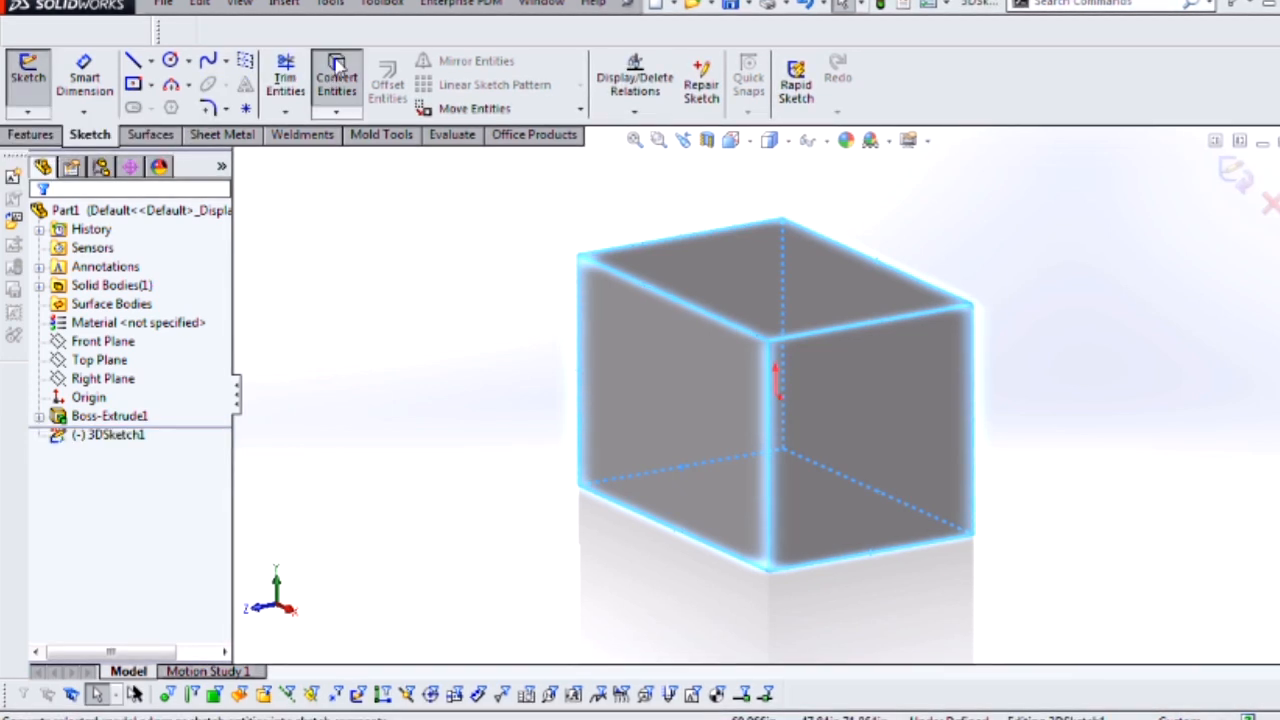
Convert the block's outer edges into 3D sketch lines in 3DSketch1.
{"action": "left_click", "coordinate": [337, 83]}
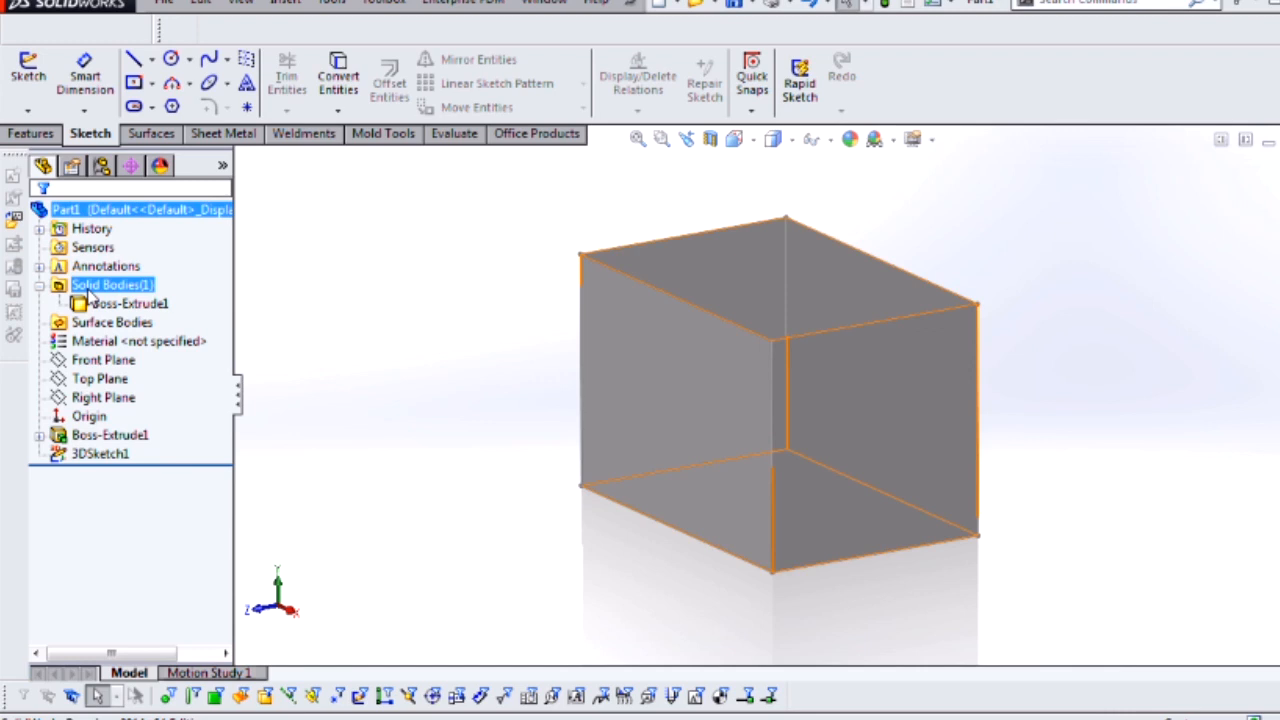
Delete the block's solid body with Delete Body, keeping only the wireframe sketch.
{"action": "left_click", "coordinate": [128, 303]}
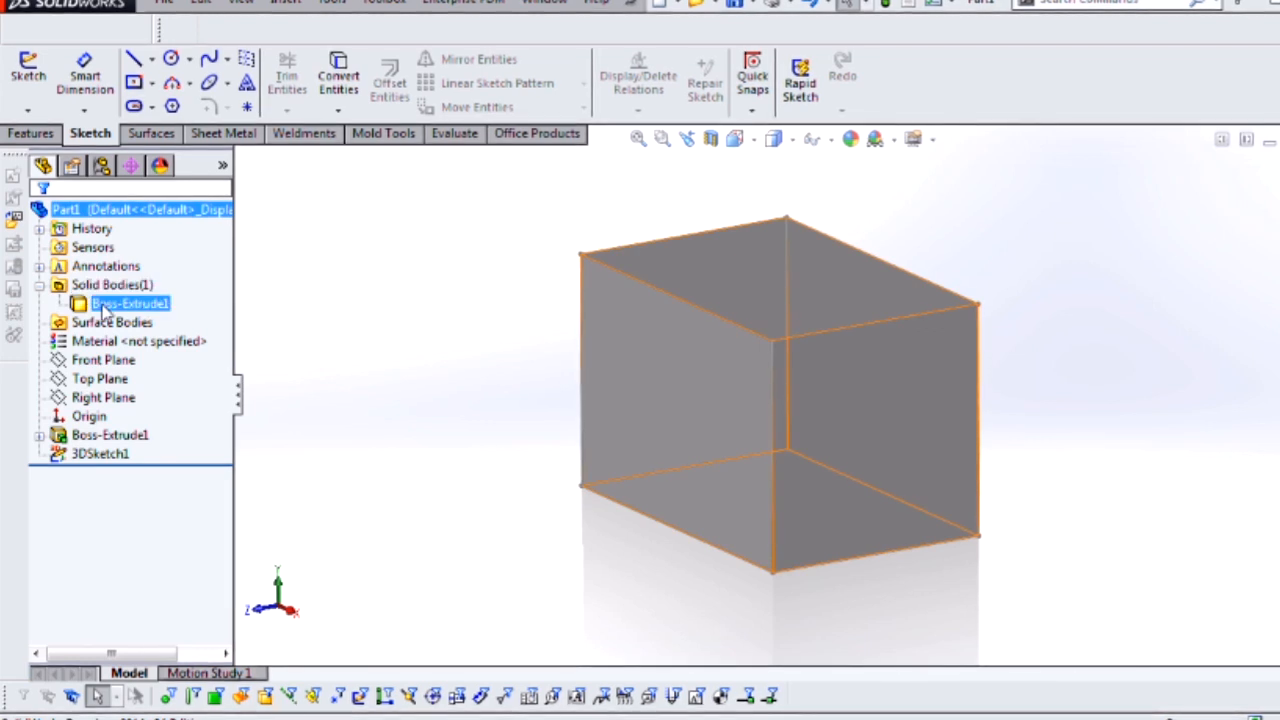
{"action": "right_click", "coordinate": [128, 303]}
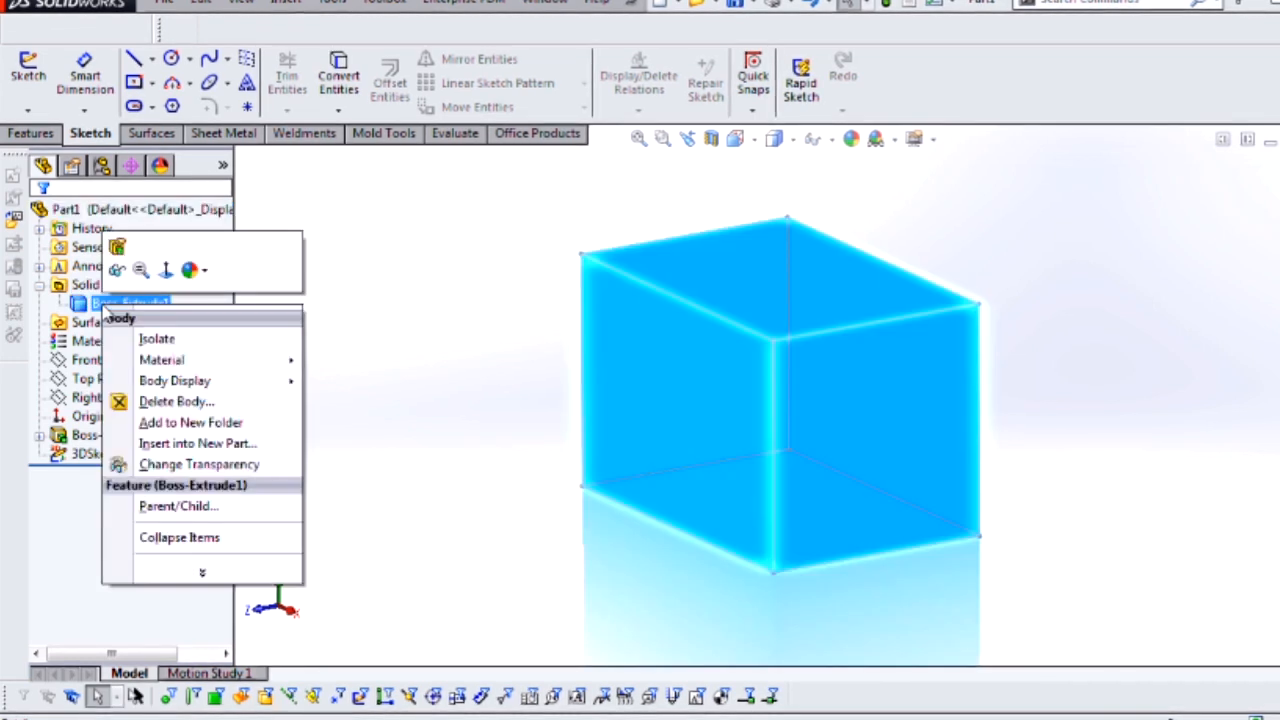
{"action": "left_click", "coordinate": [176, 401]}
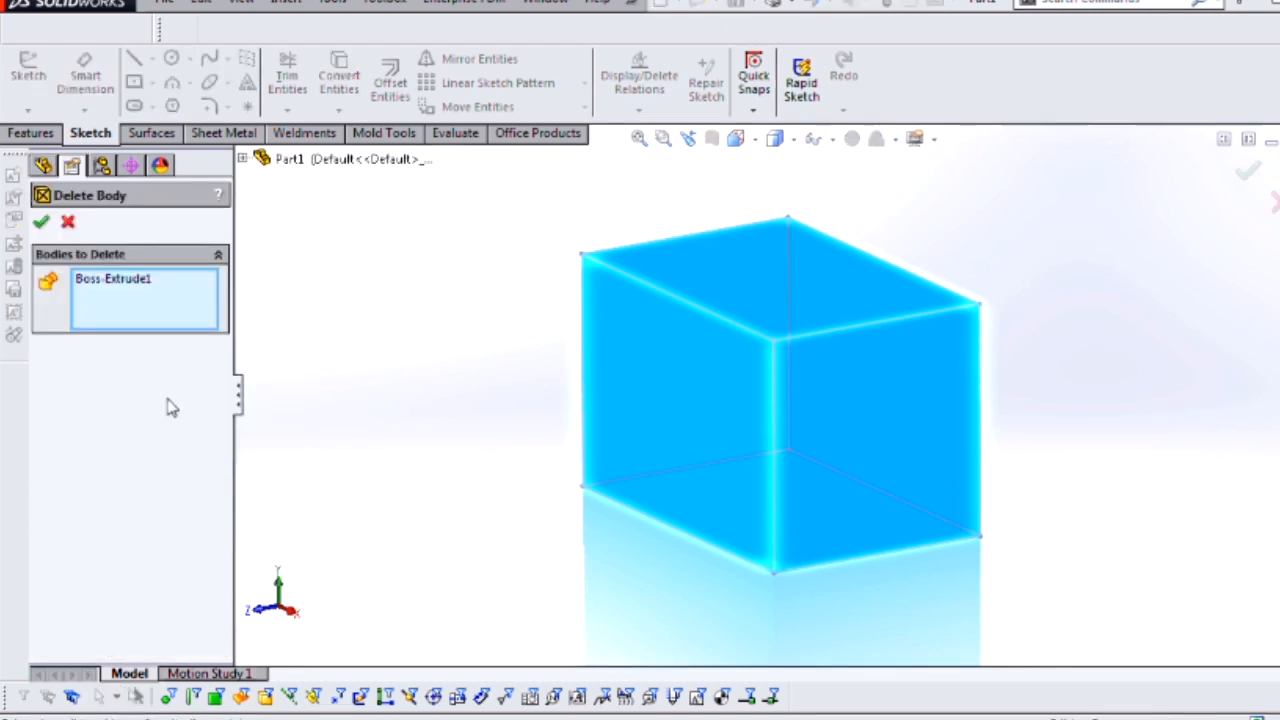
{"action": "left_click", "coordinate": [41, 221]}
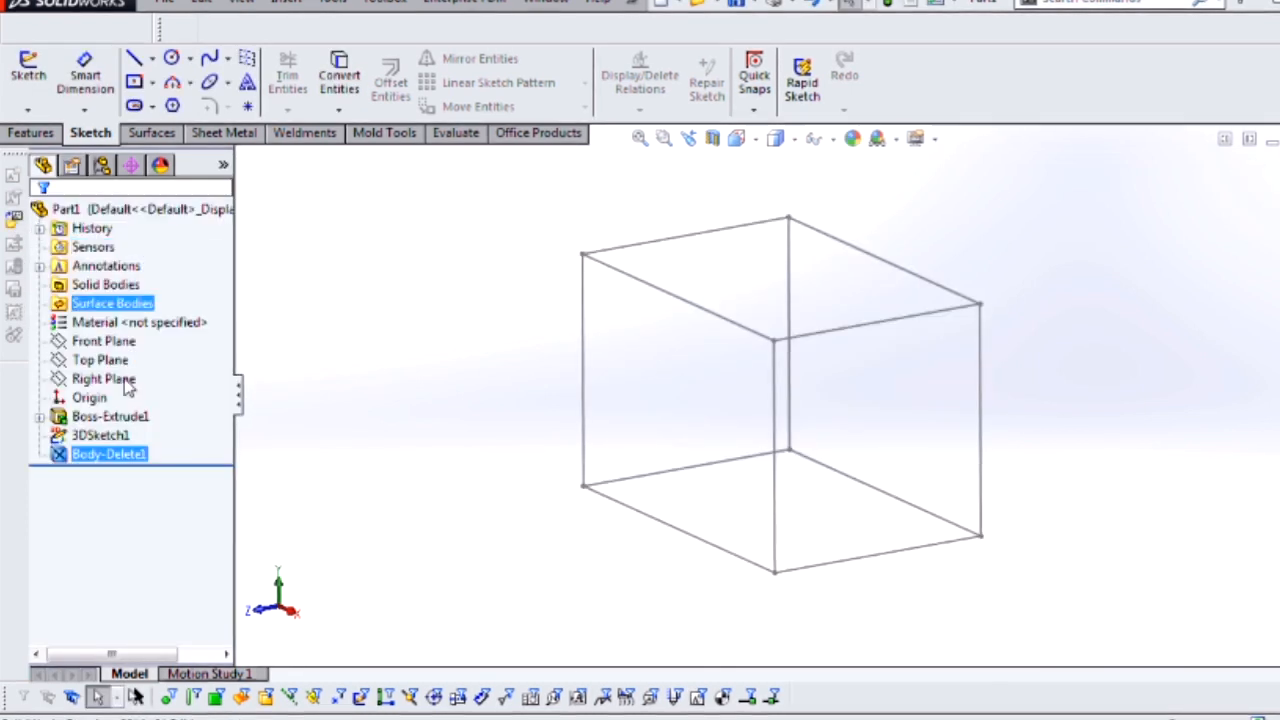
{"action": "left_click", "coordinate": [108, 454]}
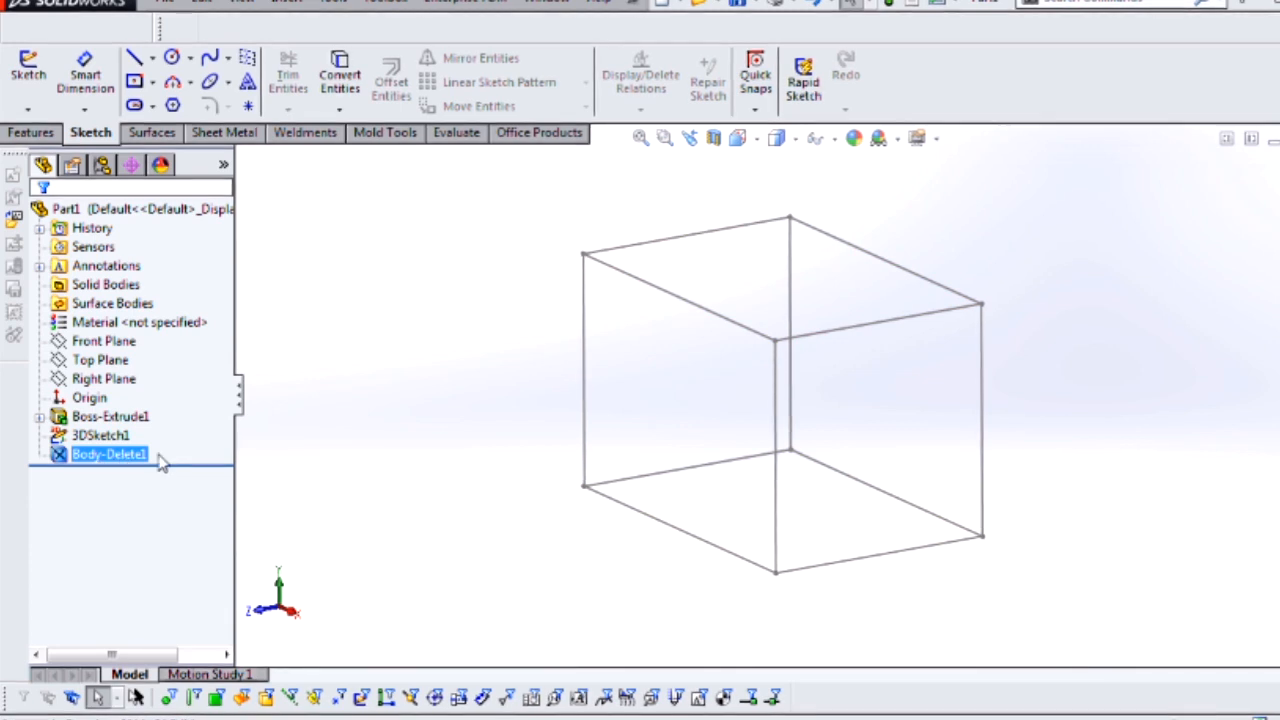
{"action": "left_click", "coordinate": [100, 435]}
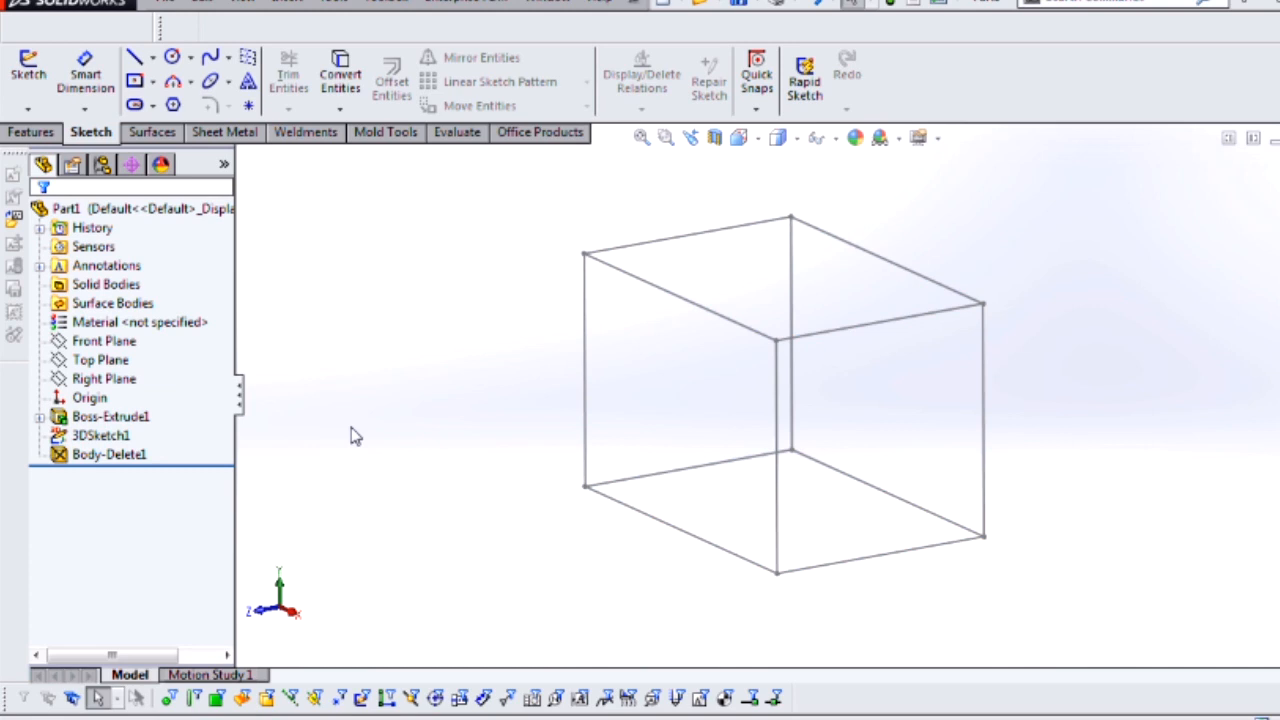
{"action": "mouse_move", "coordinate": [408, 331]}
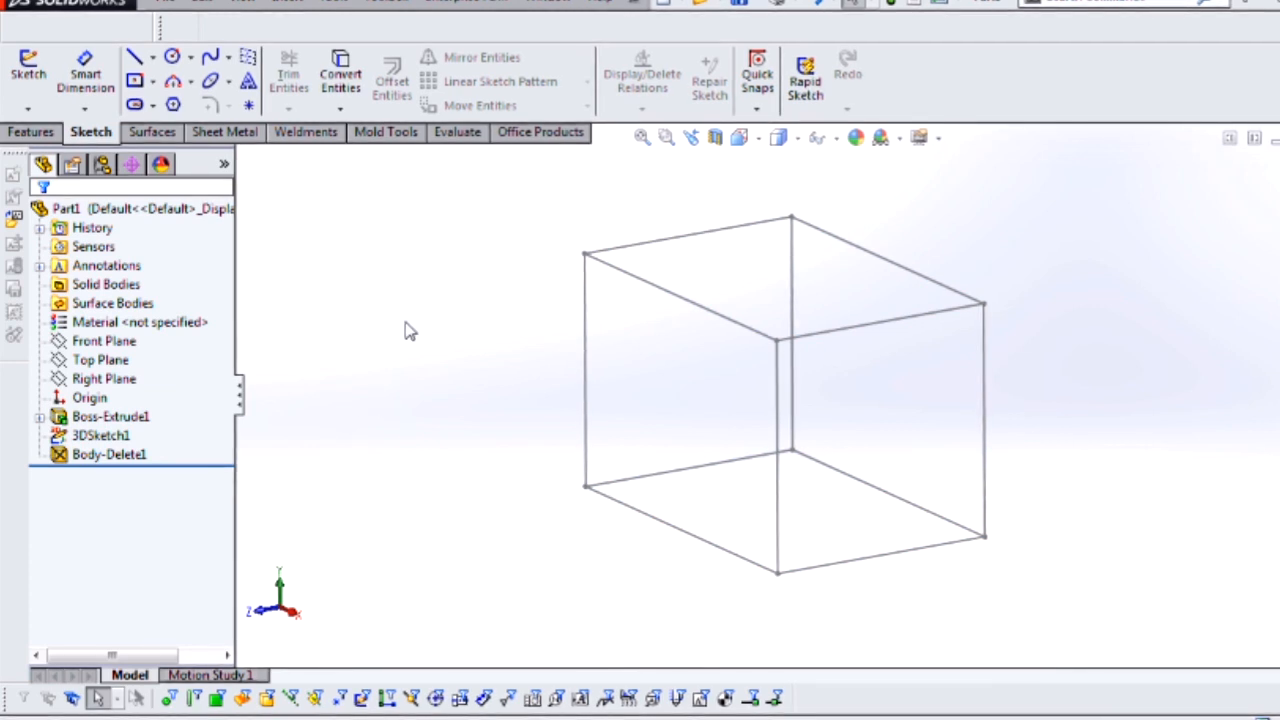
Enable weldments and define a TS3x3x0.1875 square-tube member on the four top lines.
{"action": "right_click", "coordinate": [408, 331]}
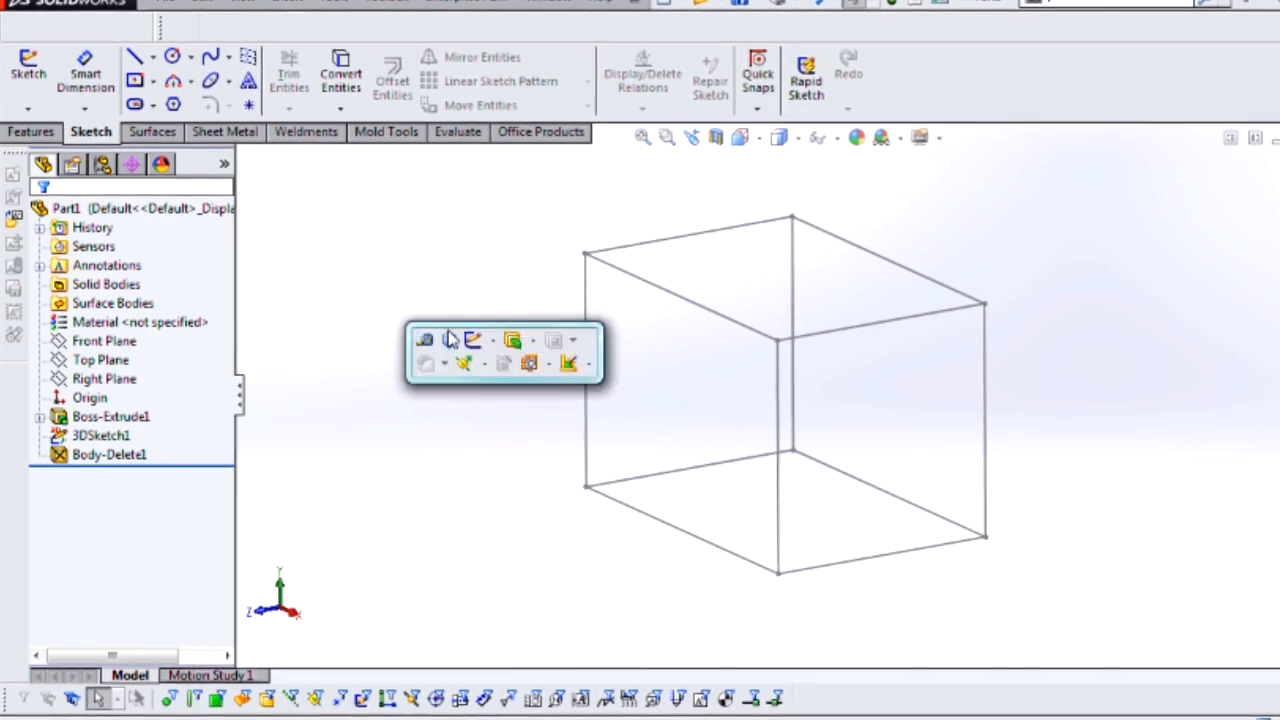
{"action": "left_click", "coordinate": [578, 363]}
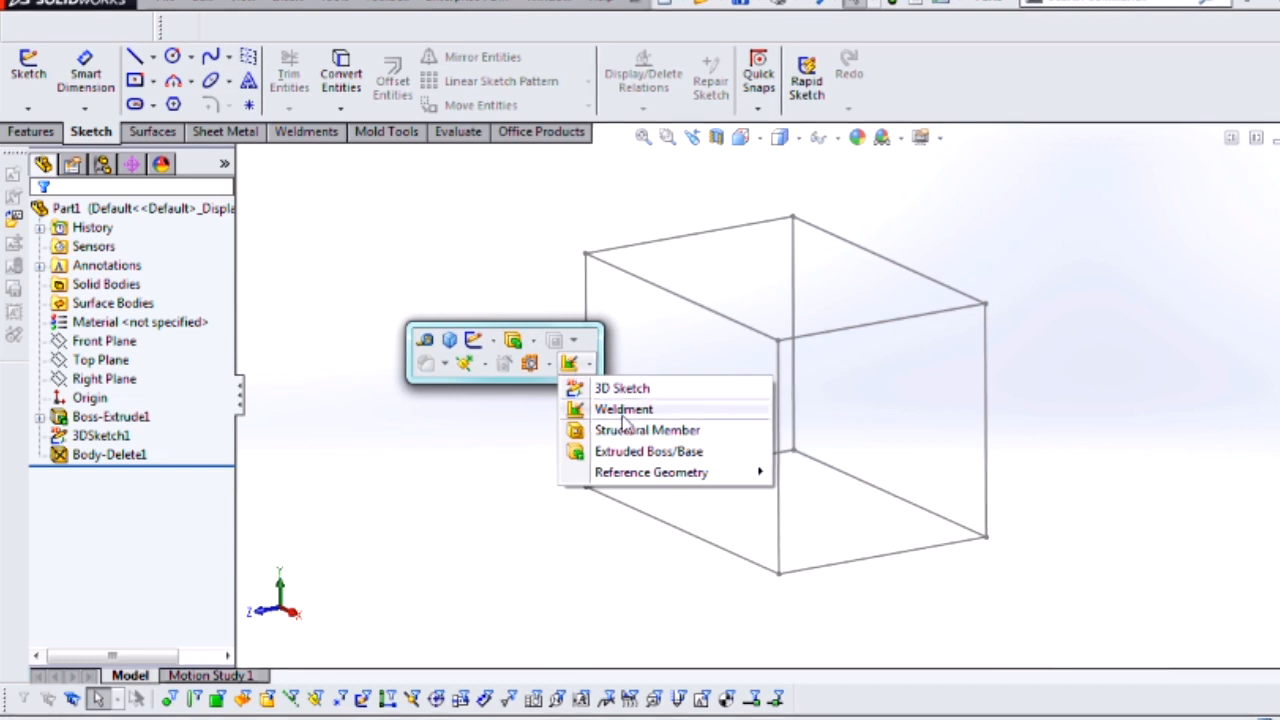
{"action": "left_click", "coordinate": [647, 429]}
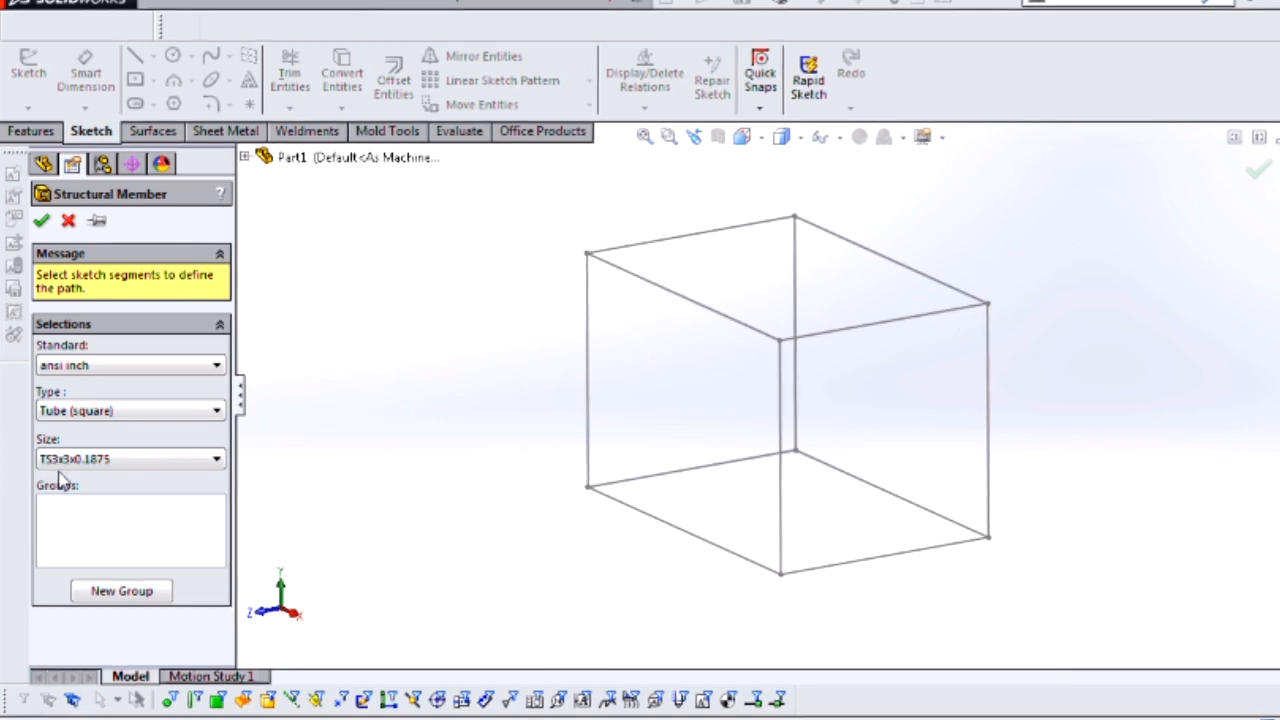
{"action": "mouse_move", "coordinate": [570, 416]}
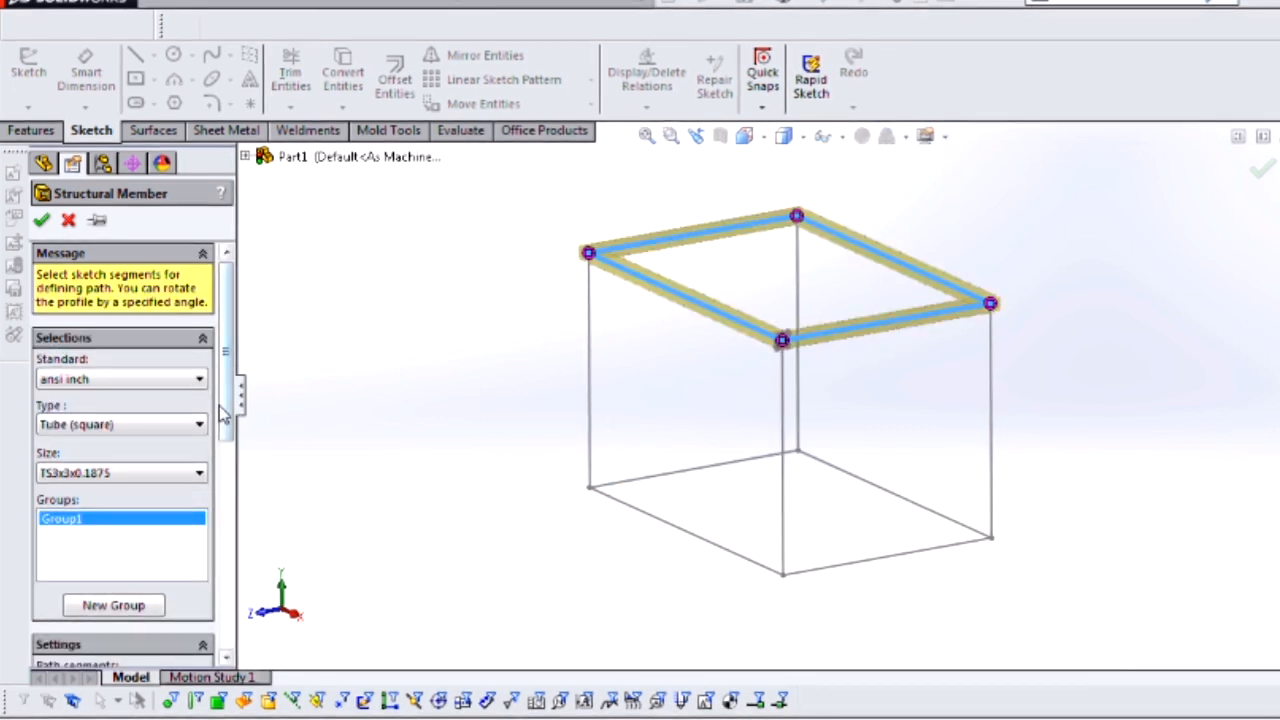
{"action": "scroll", "scroll_direction": "down", "scroll_amount": 3}
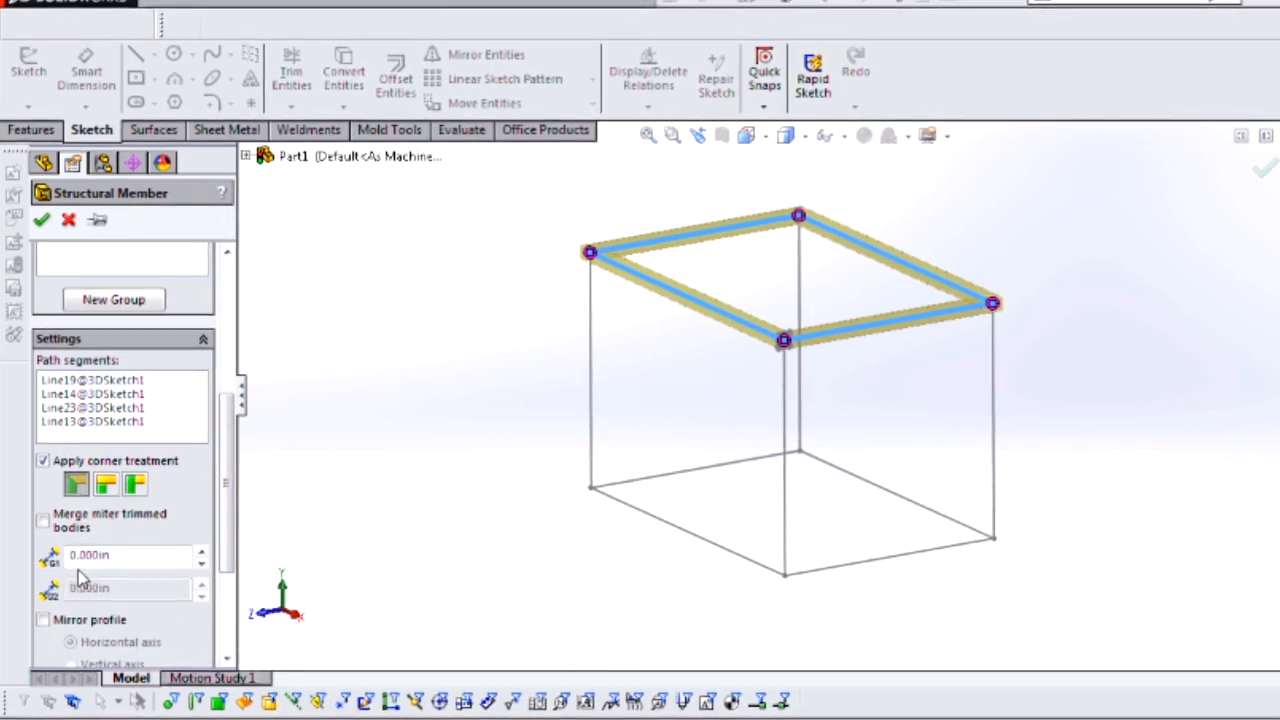
{"action": "mouse_move", "coordinate": [90, 555]}
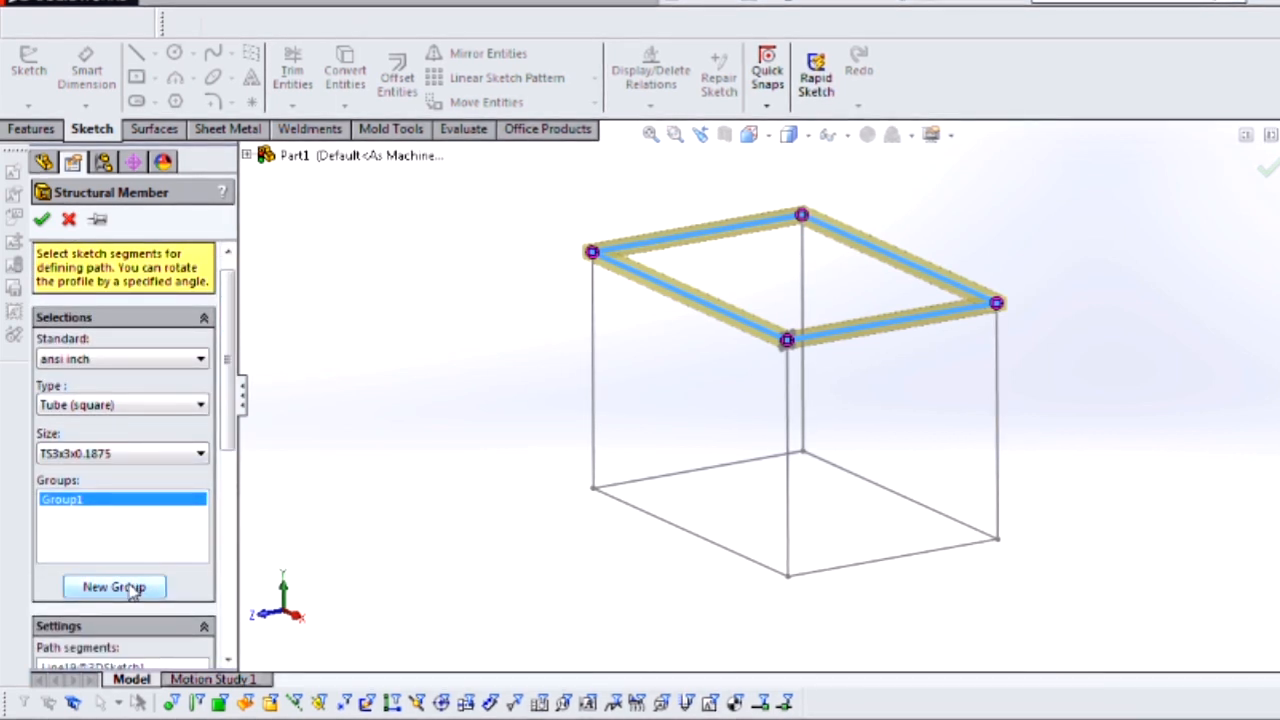
Add a second group of the four vertical leg lines and create the members.
{"action": "left_click", "coordinate": [114, 587]}
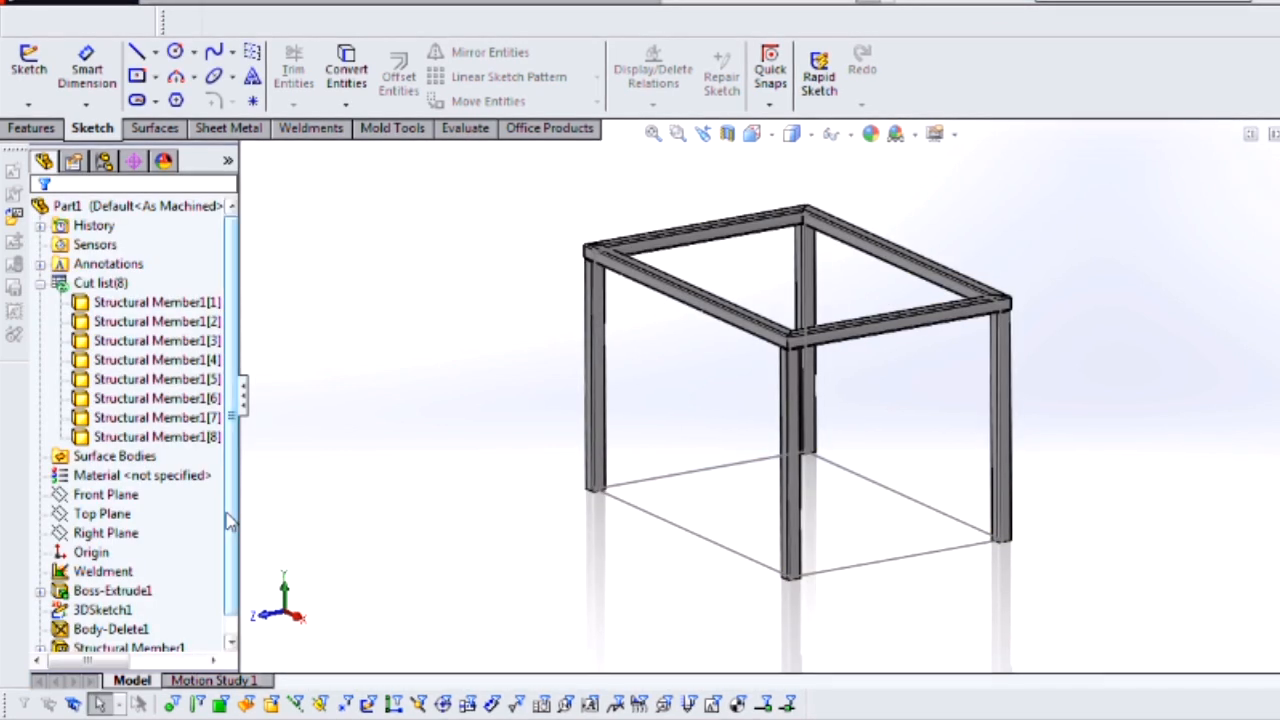
Hide 3DSketch1 and pick a frame member's top face for the plate sketch.
{"action": "right_click", "coordinate": [101, 610]}
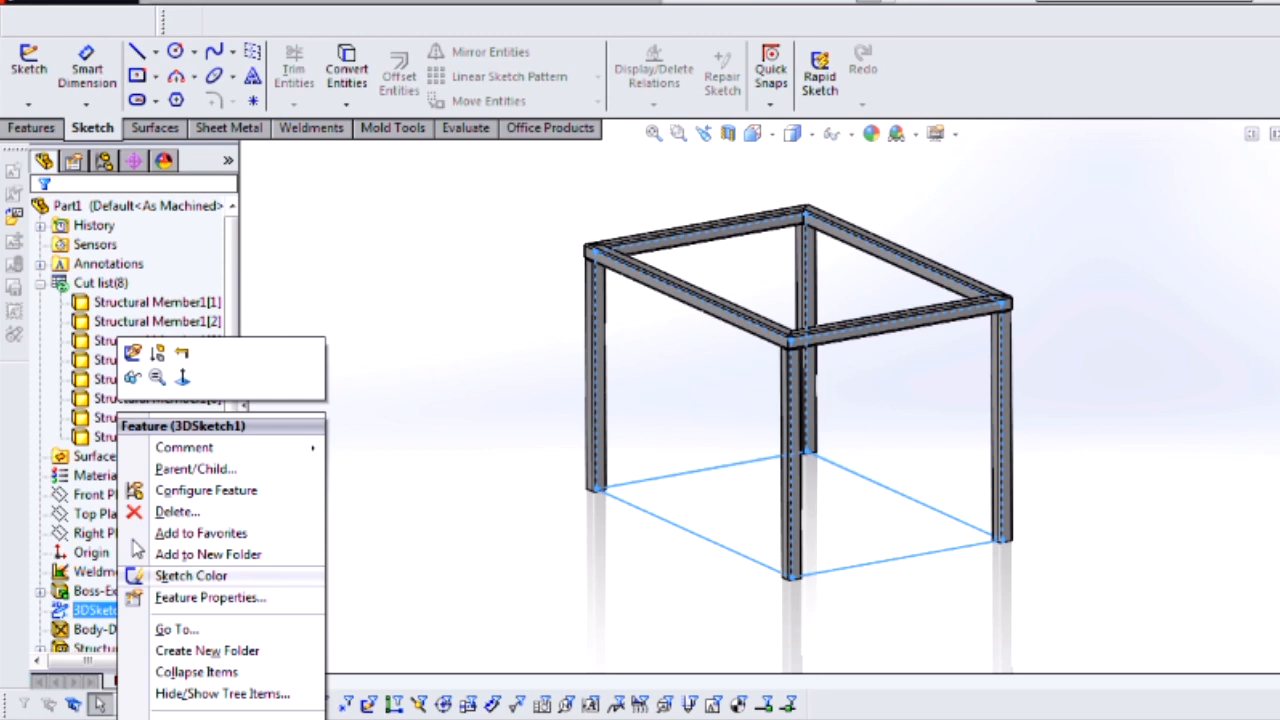
{"action": "left_click", "coordinate": [435, 458]}
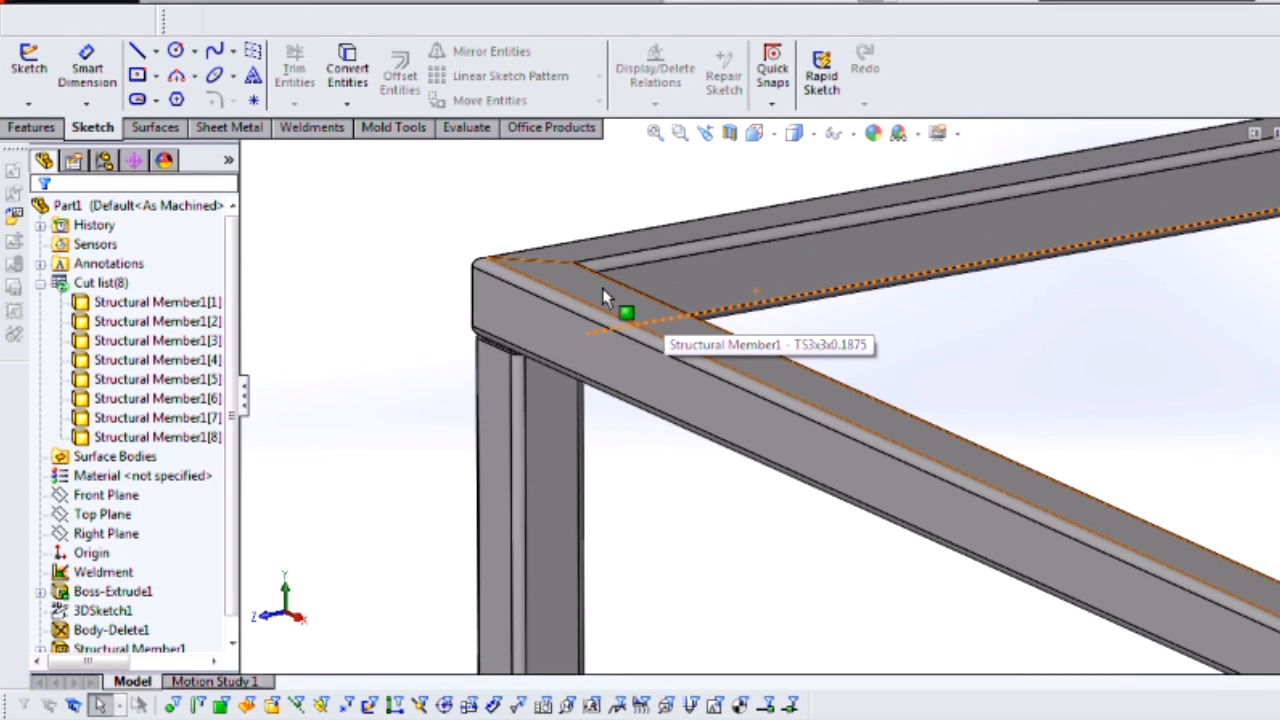
{"action": "left_click", "coordinate": [625, 313]}
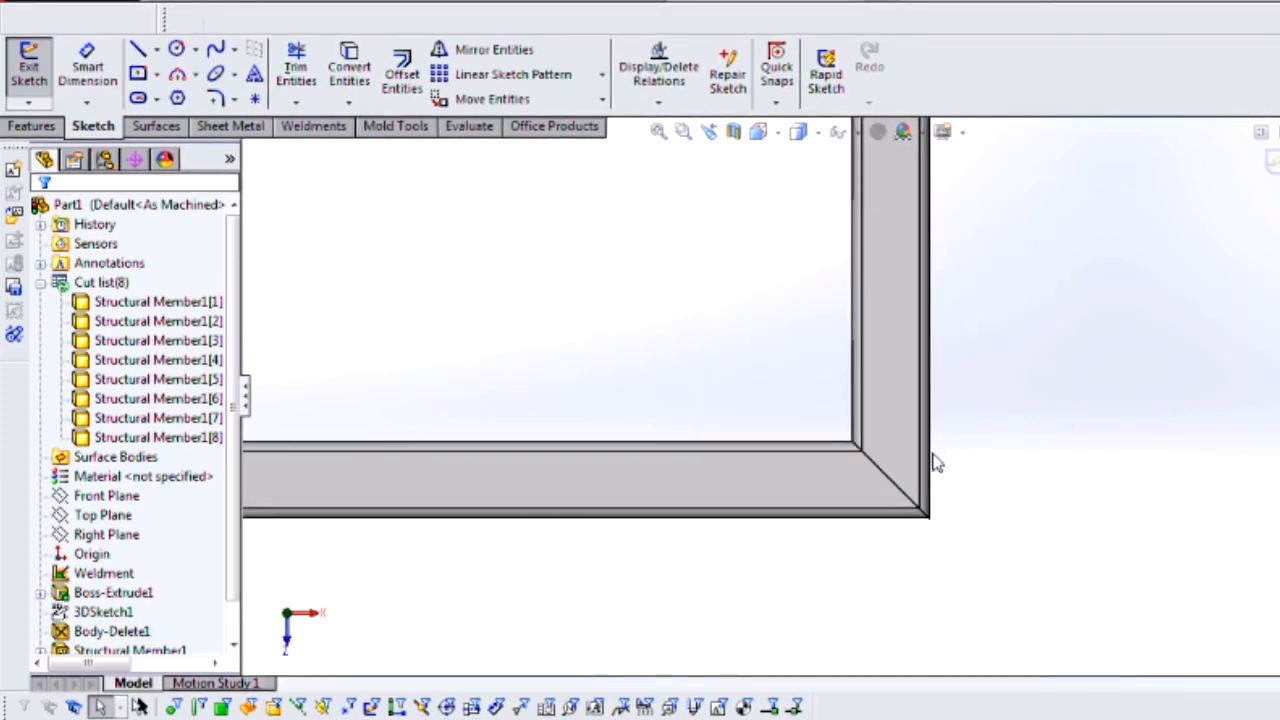
{"action": "mouse_move", "coordinate": [930, 455]}
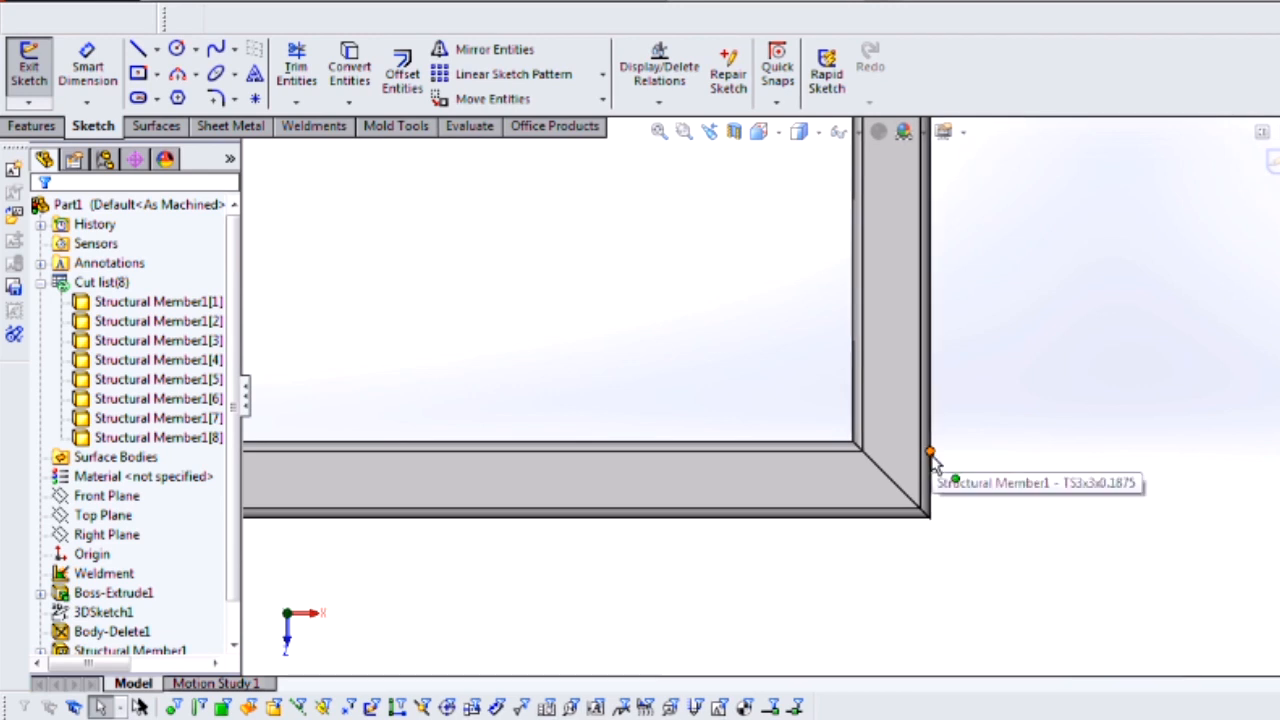
{"action": "mouse_move", "coordinate": [868, 535]}
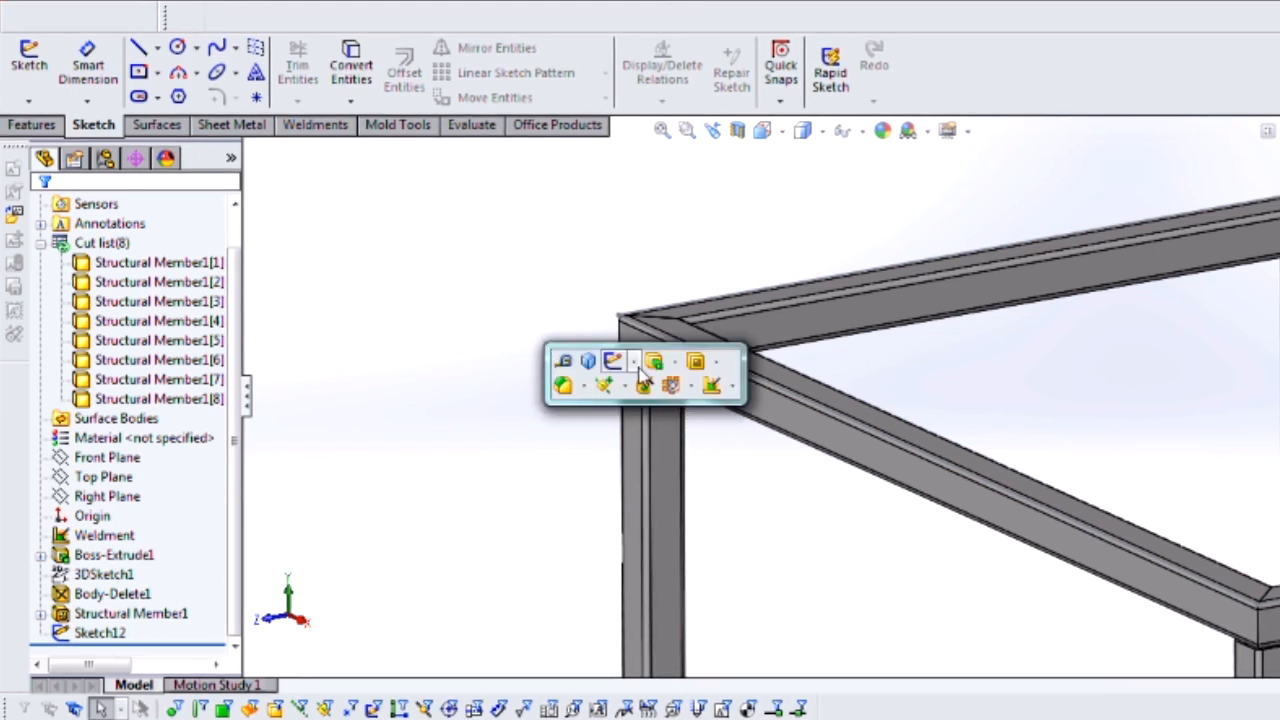
Create a 0.250 in Base Flange plate from Sketch12 with reversed thickness direction.
{"action": "left_click", "coordinate": [672, 387]}
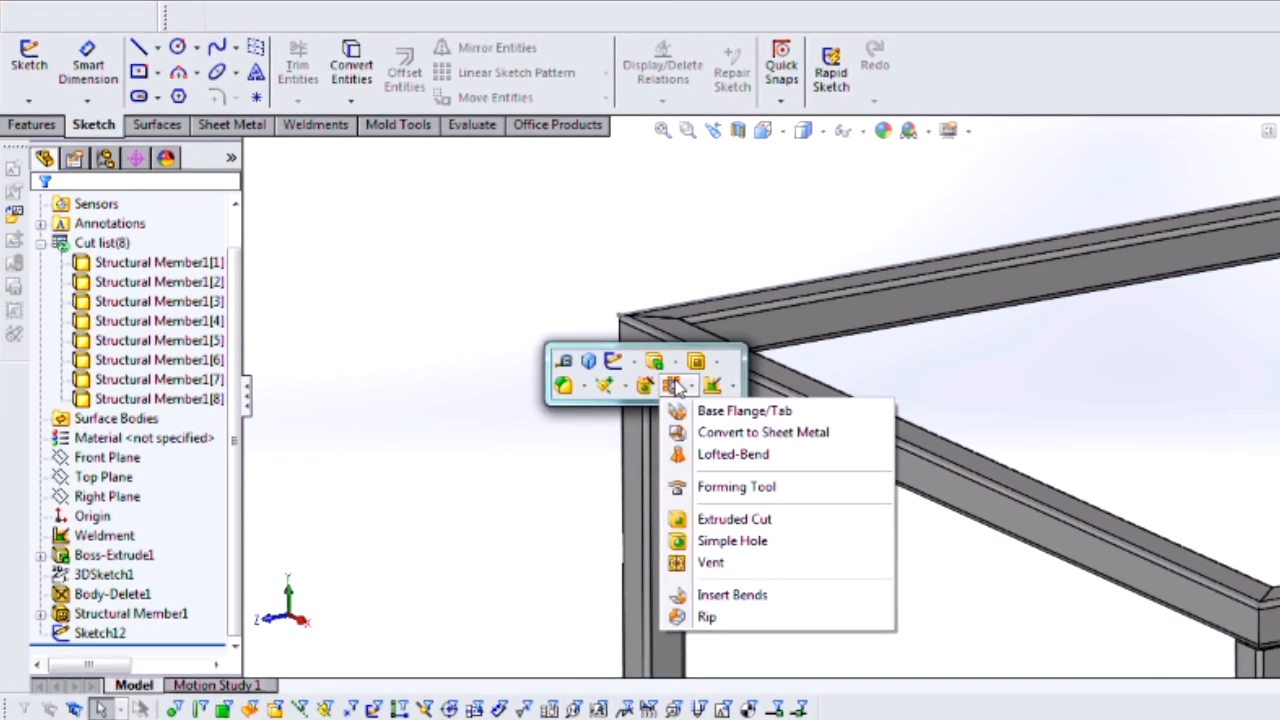
{"action": "left_click", "coordinate": [712, 407]}
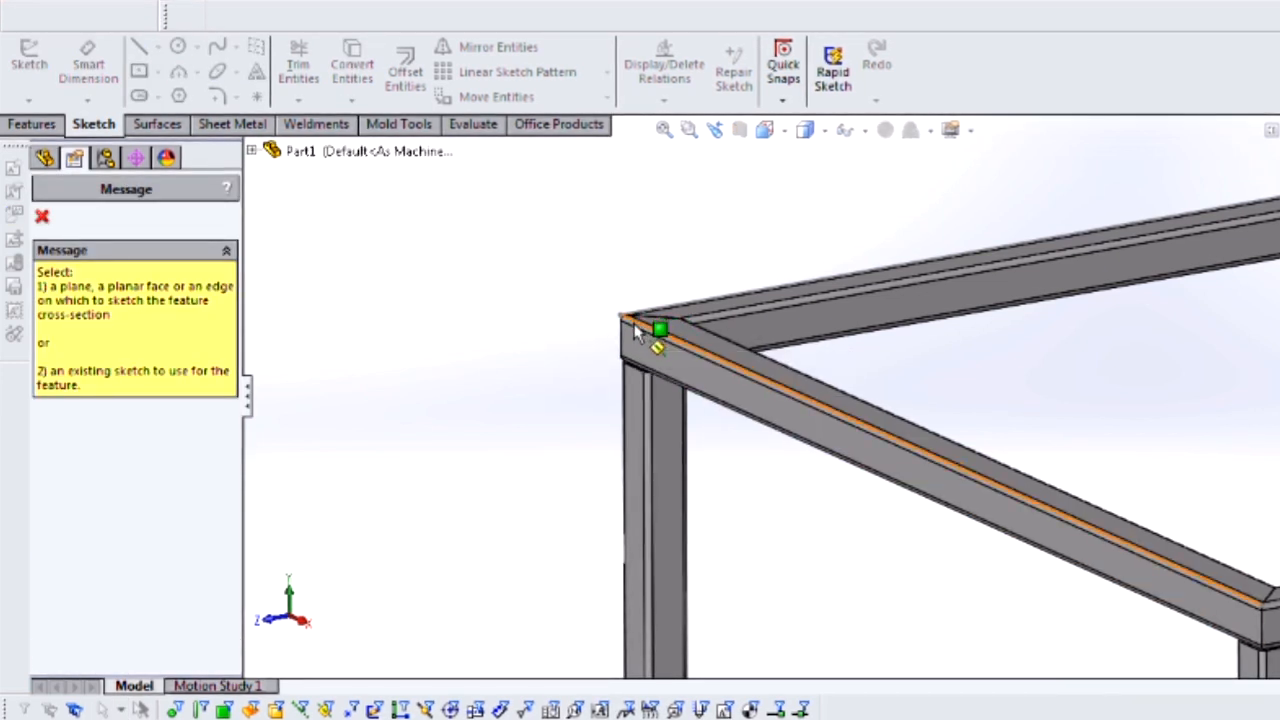
{"action": "left_click", "coordinate": [660, 330]}
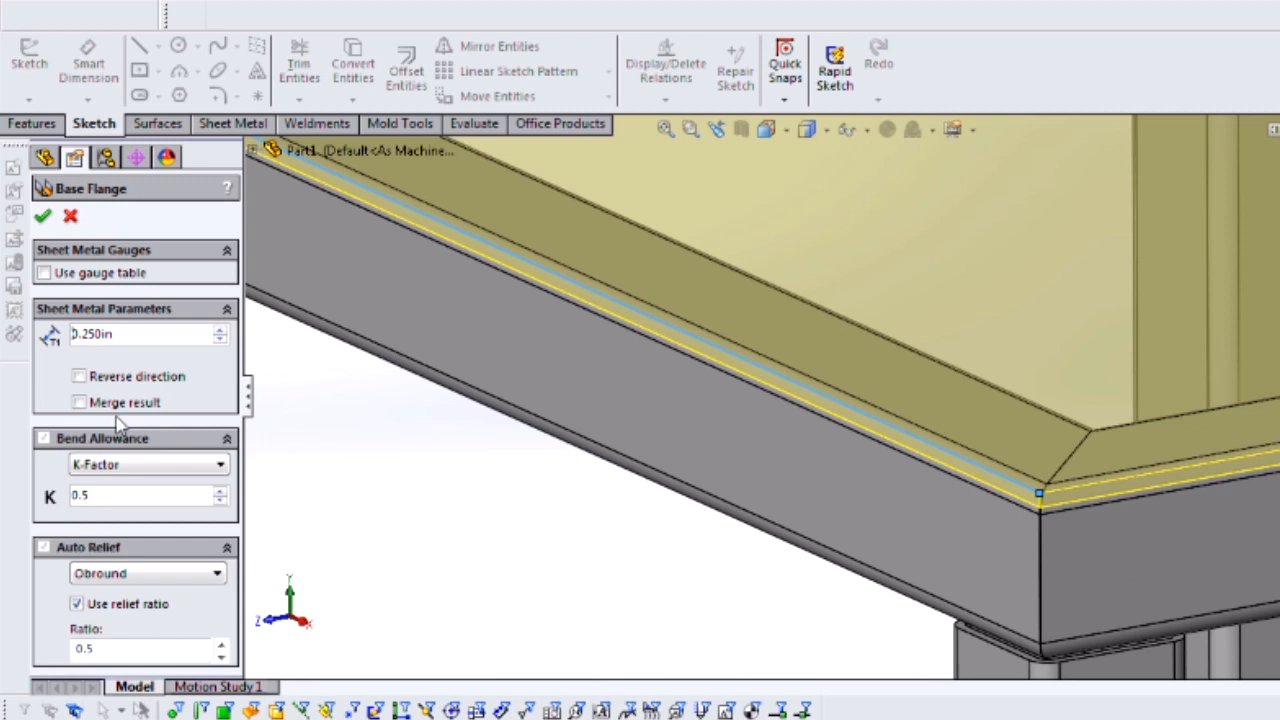
{"action": "left_click", "coordinate": [79, 376]}
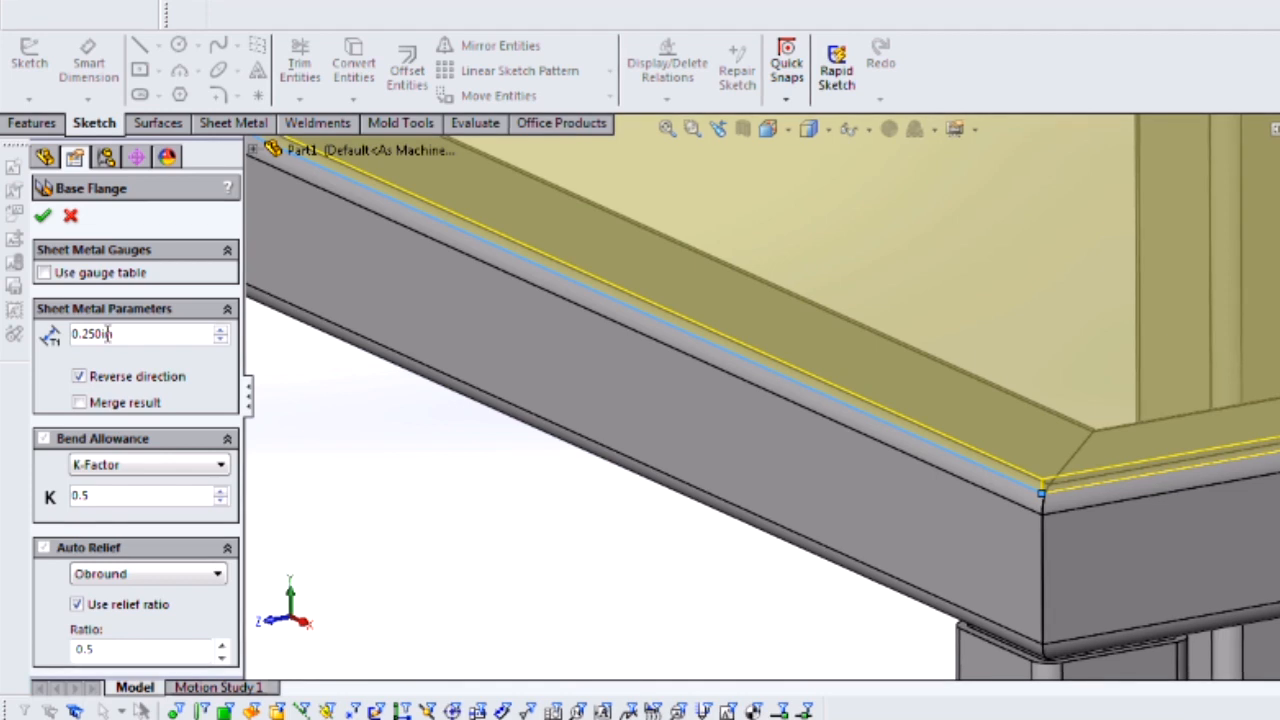
{"action": "left_click", "coordinate": [43, 215]}
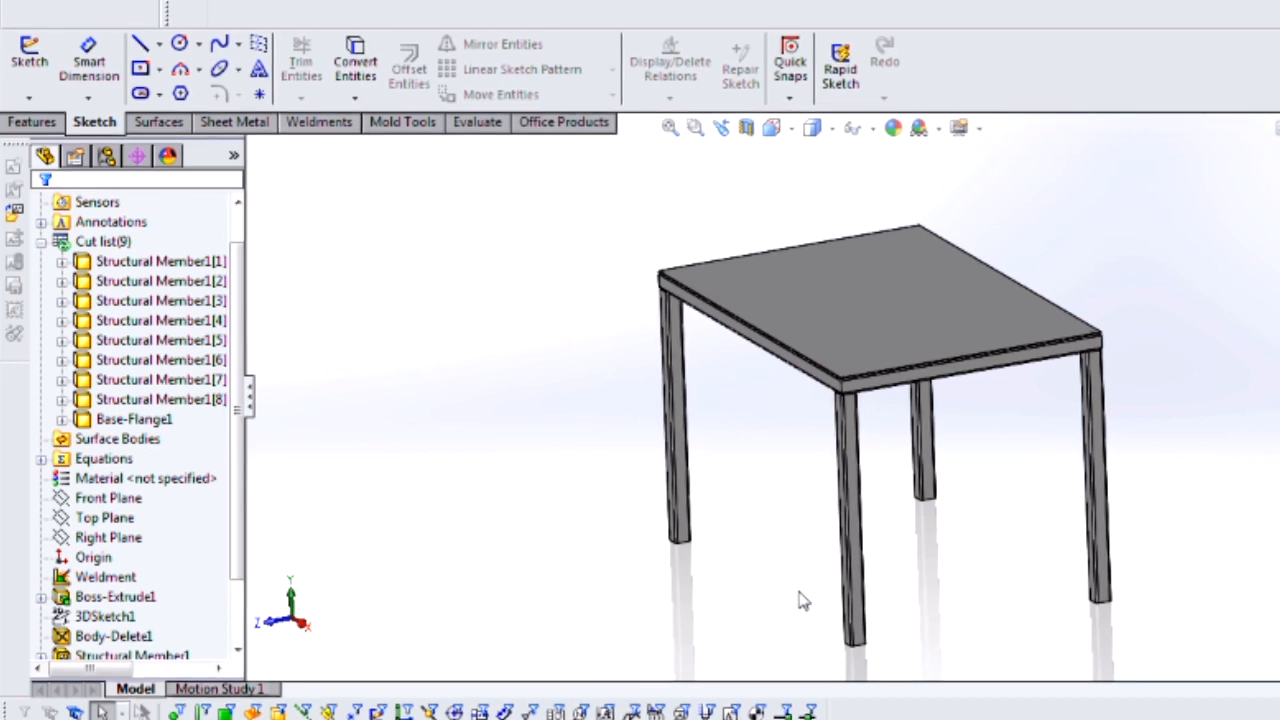
{"action": "mouse_move", "coordinate": [849, 575]}
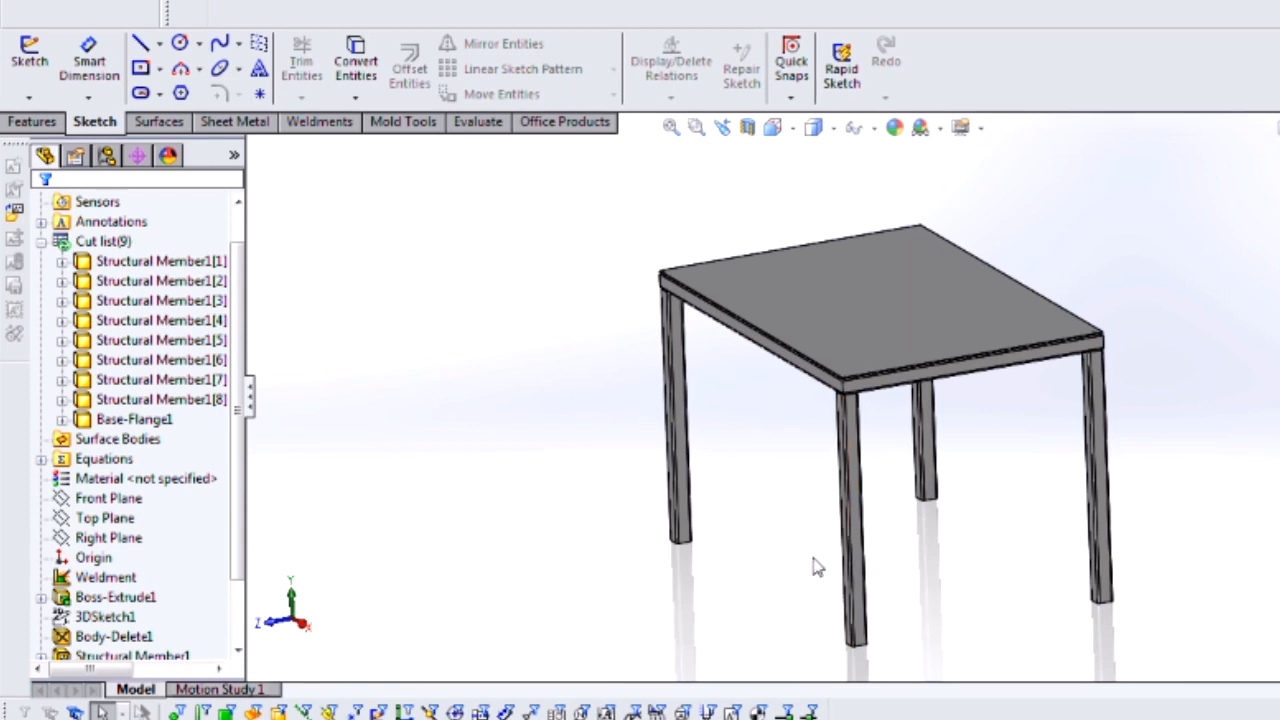
Select Boss-Extrude1 to display the 72, 48 and 45 dimensions on the model.
{"action": "left_click", "coordinate": [104, 617]}
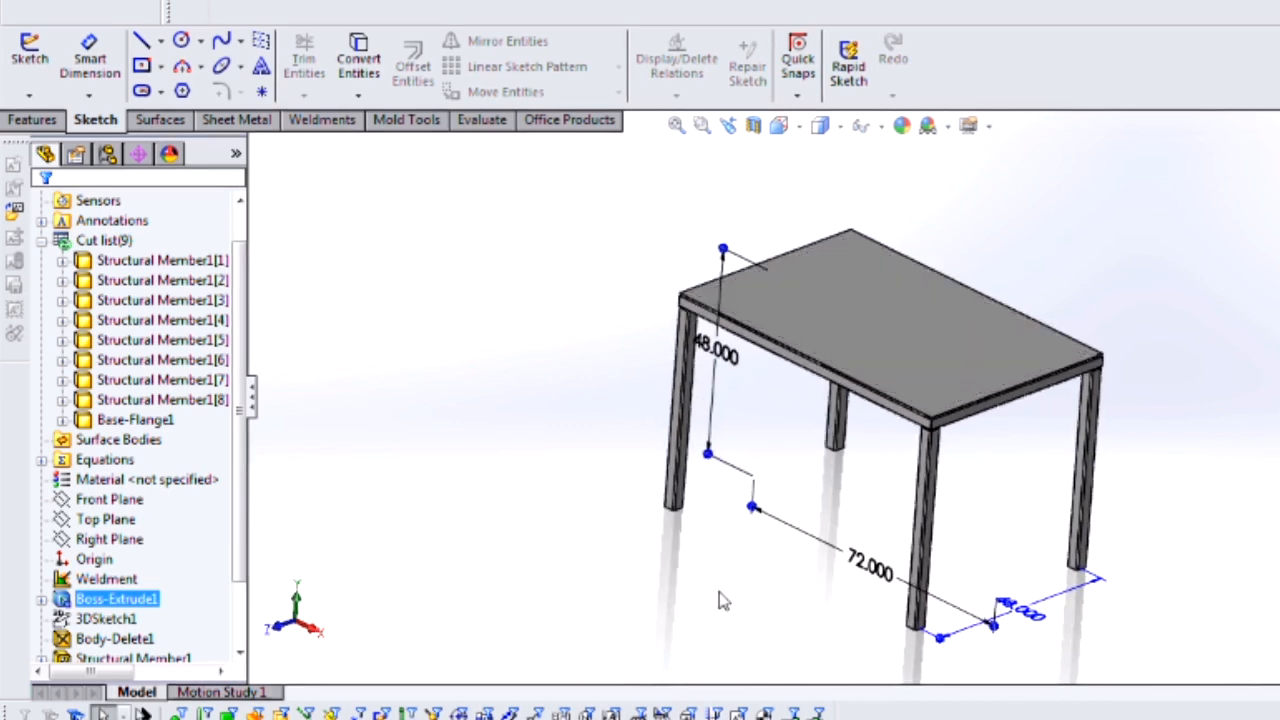
{"action": "mouse_move", "coordinate": [1015, 610]}
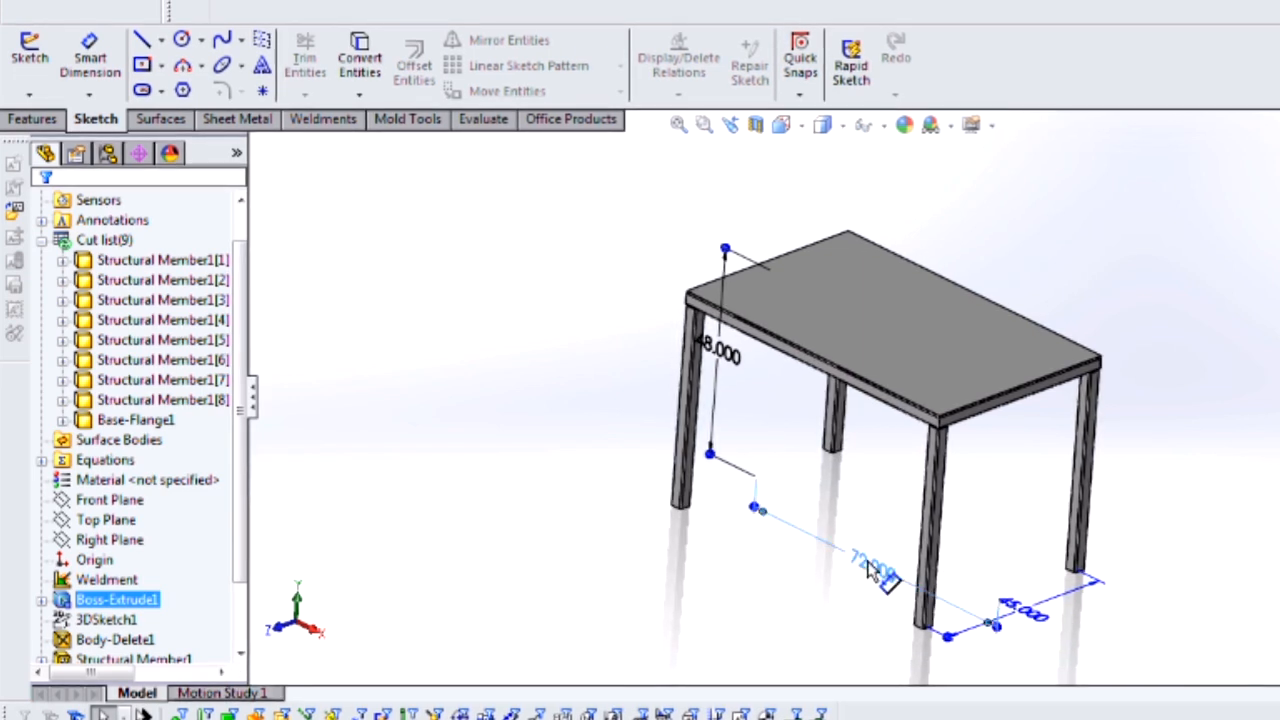
Change the 72 length dimension to 69 and reduce the 48 dimension by 1, then rebuild.
{"action": "double_click", "coordinate": [868, 560]}
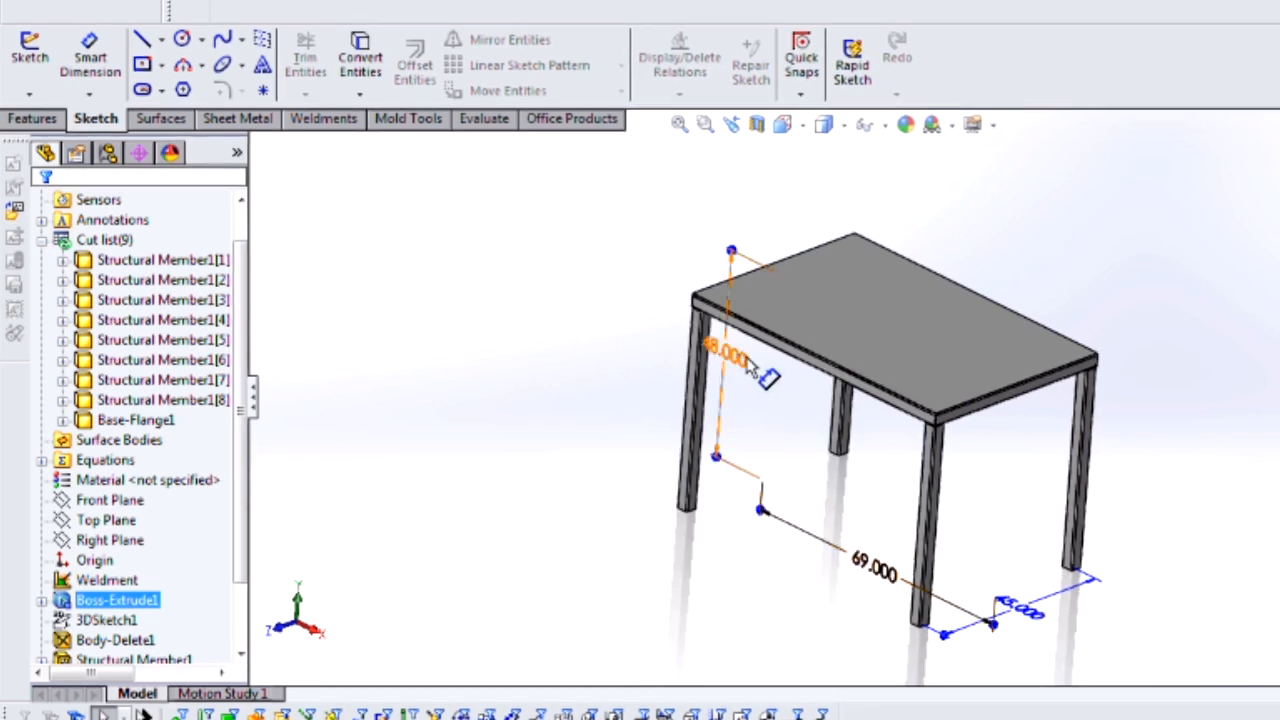
{"action": "double_click", "coordinate": [728, 356]}
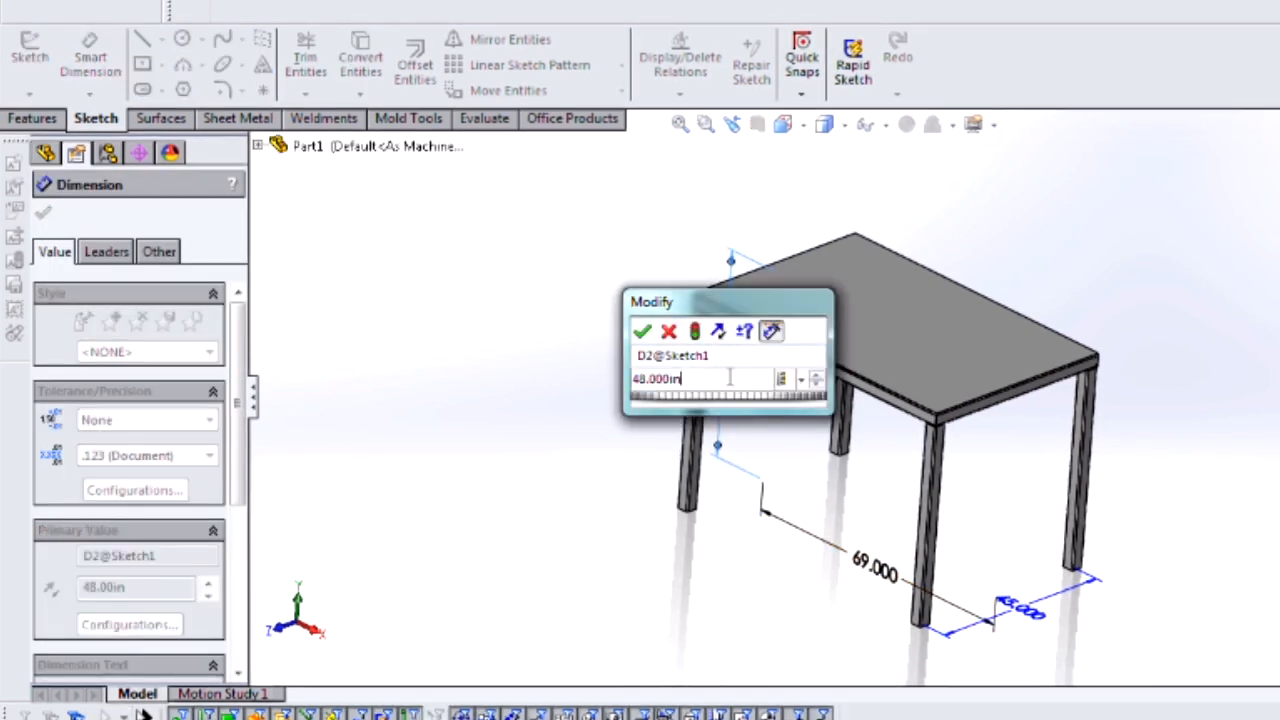
{"action": "type", "text": "-1"}
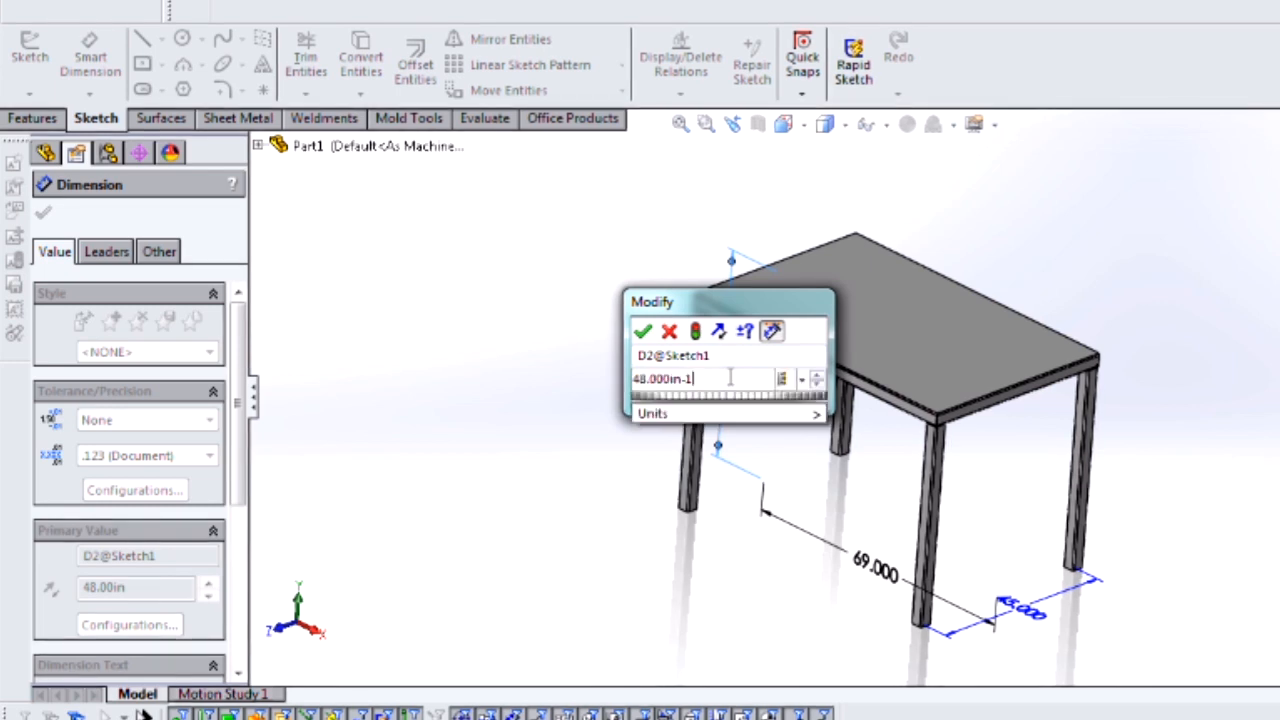
{"action": "left_click", "coordinate": [643, 331]}
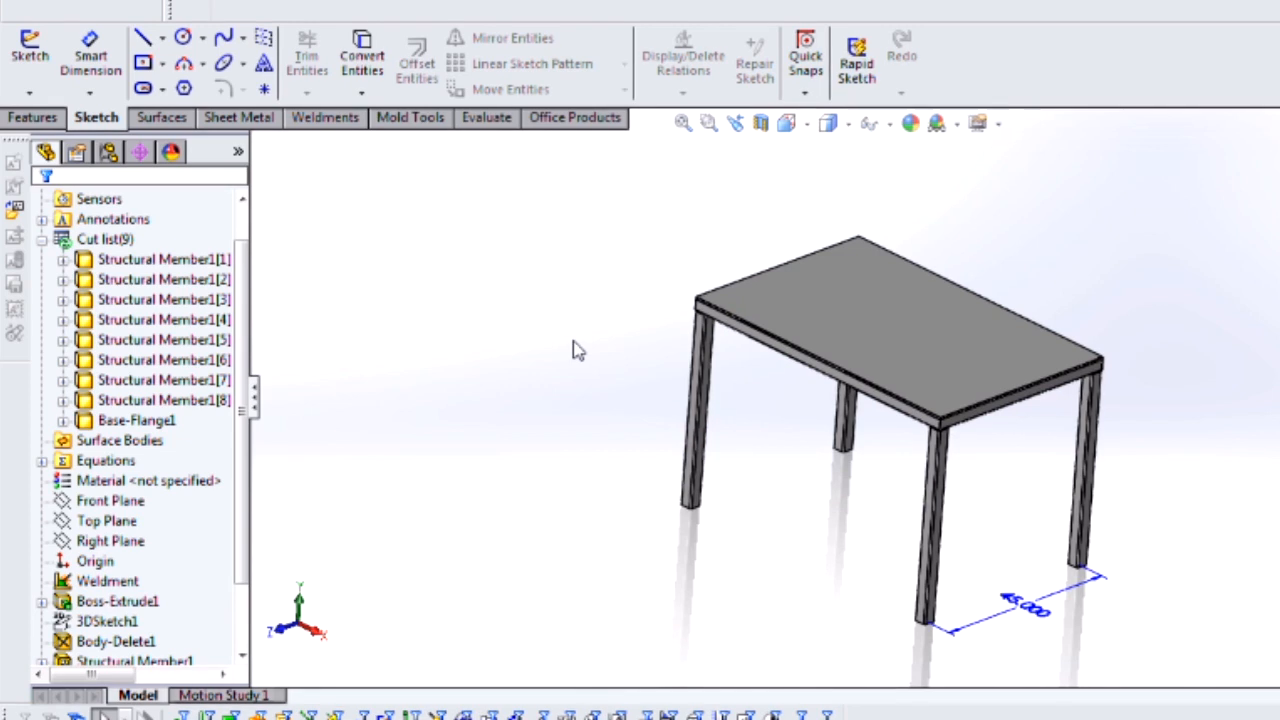
Update the cut list and inspect which members two of its four cut-list items contain.
{"action": "right_click", "coordinate": [103, 238]}
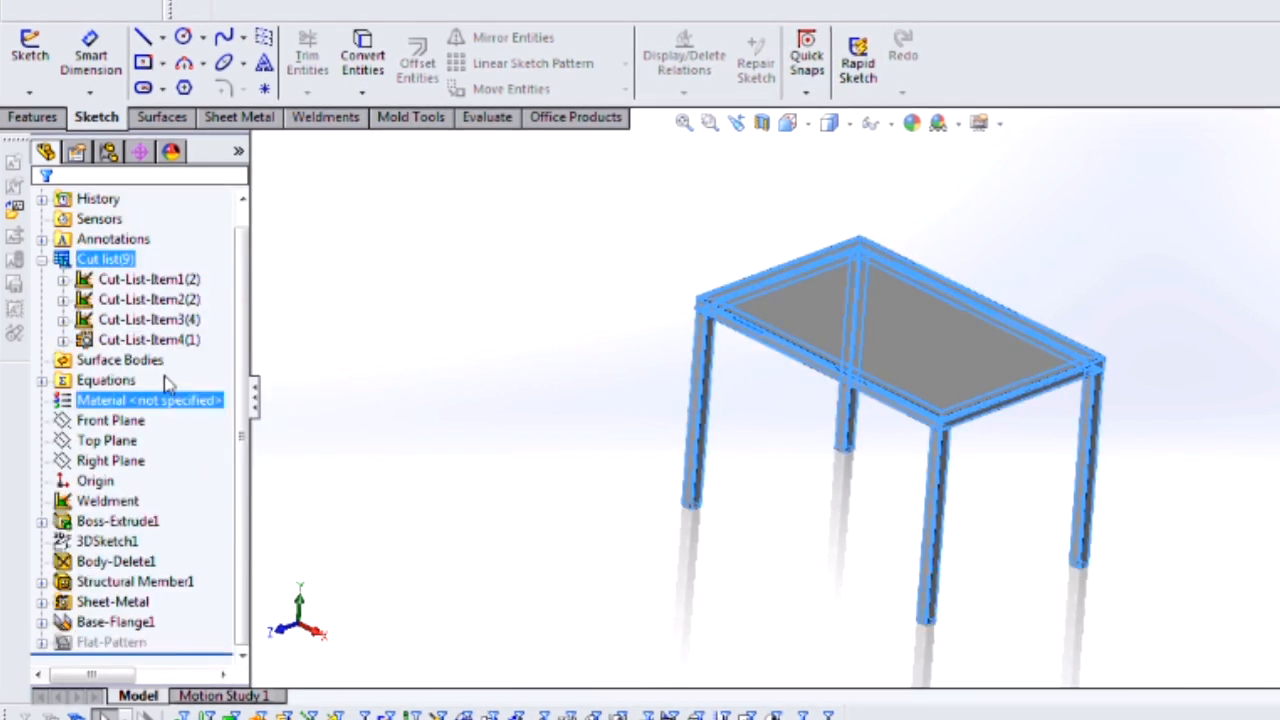
{"action": "left_click", "coordinate": [148, 299]}
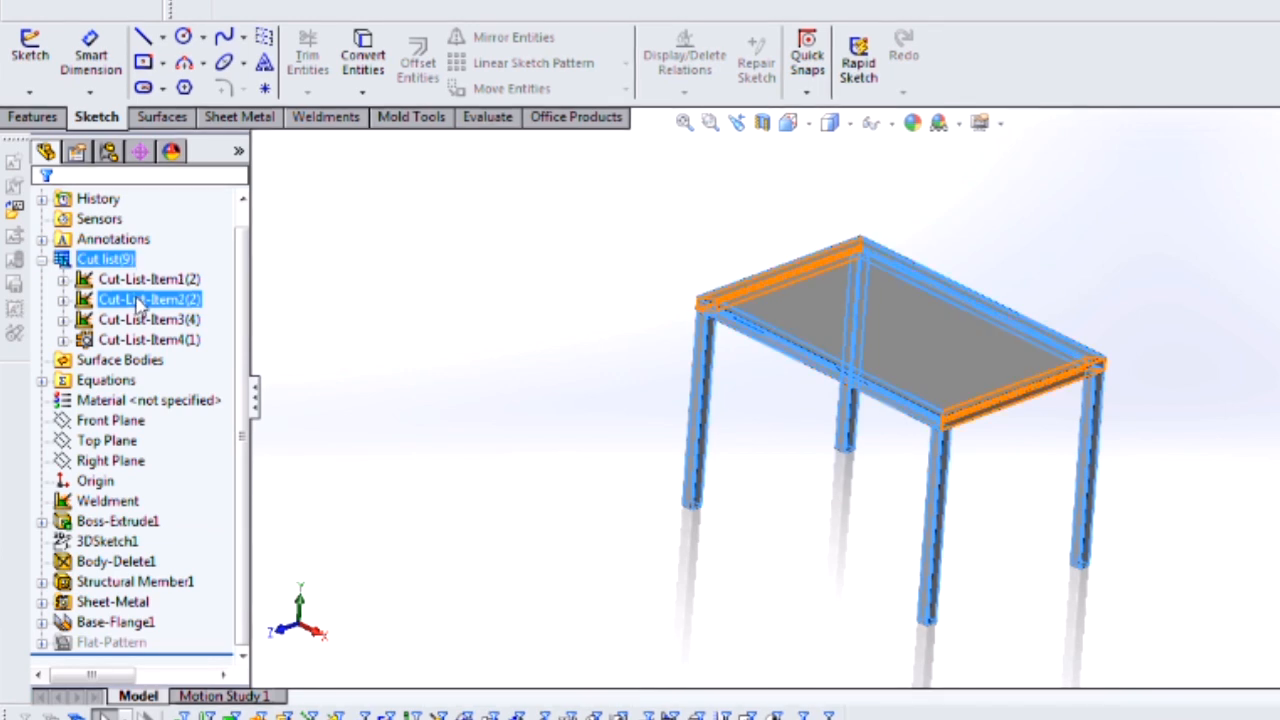
{"action": "left_click", "coordinate": [390, 365]}
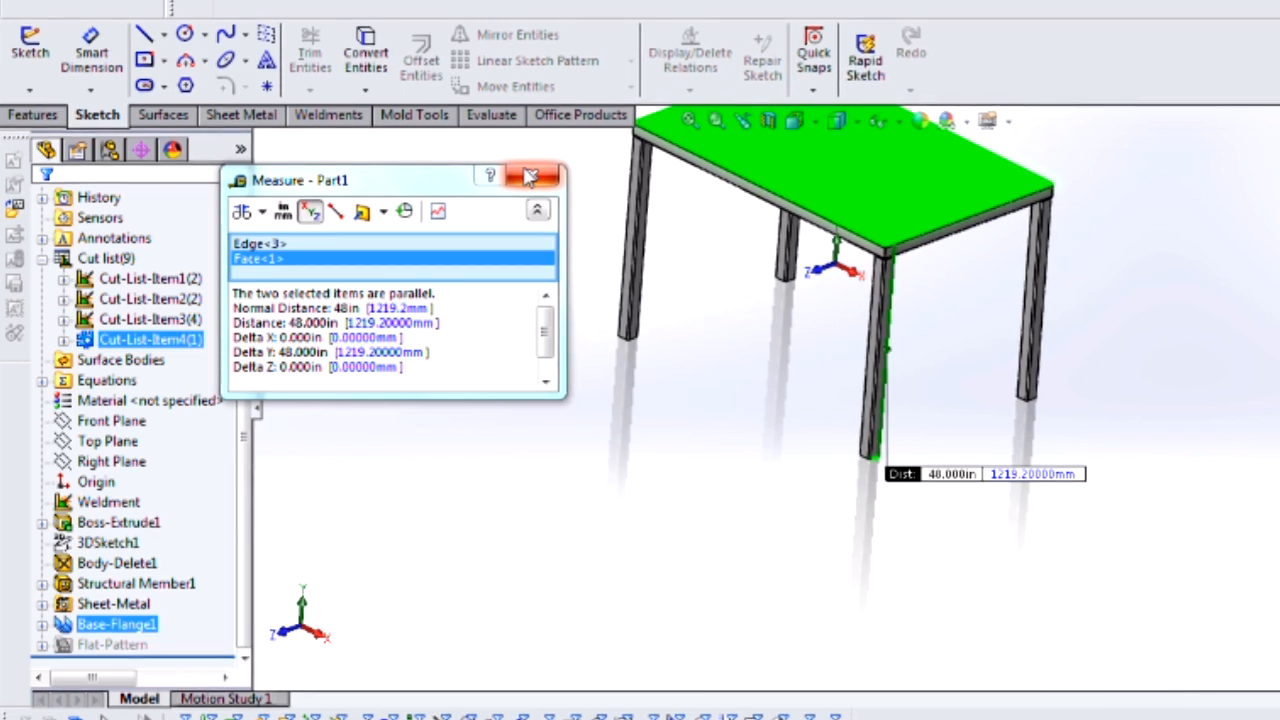
Close the Measure dialog showing the 48-inch leg-to-plate distance.
{"action": "left_click", "coordinate": [531, 177]}
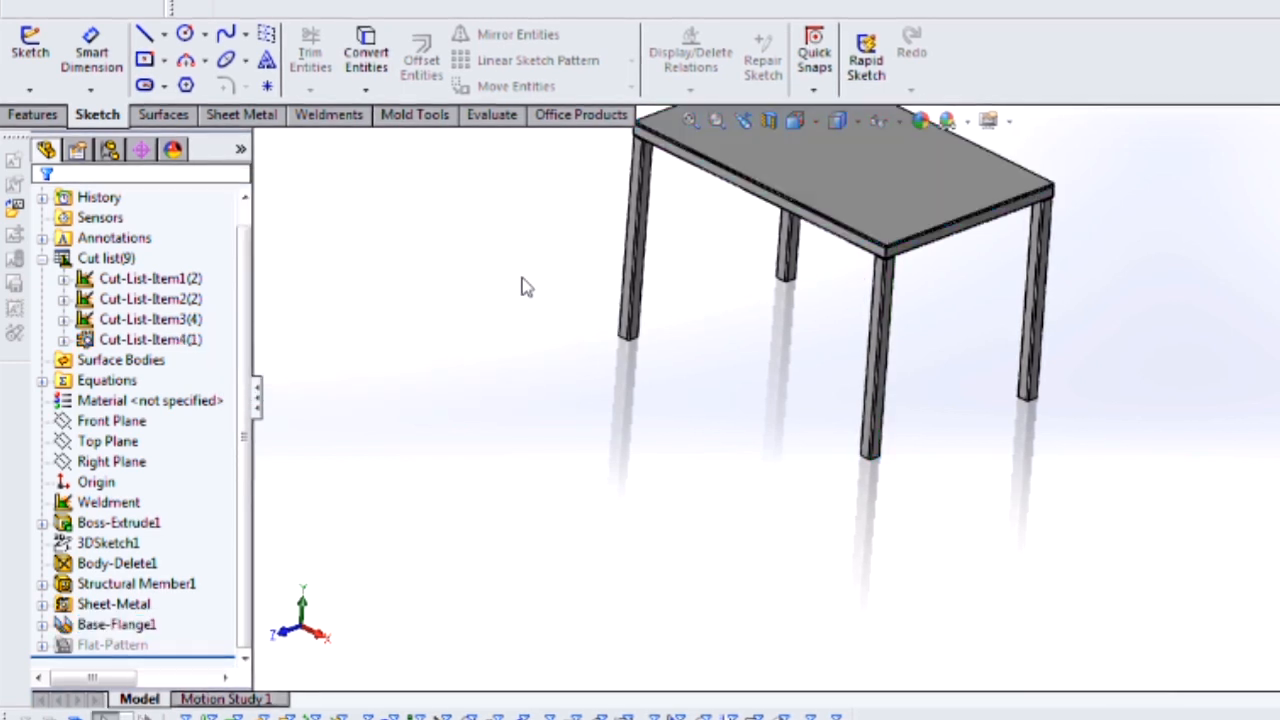